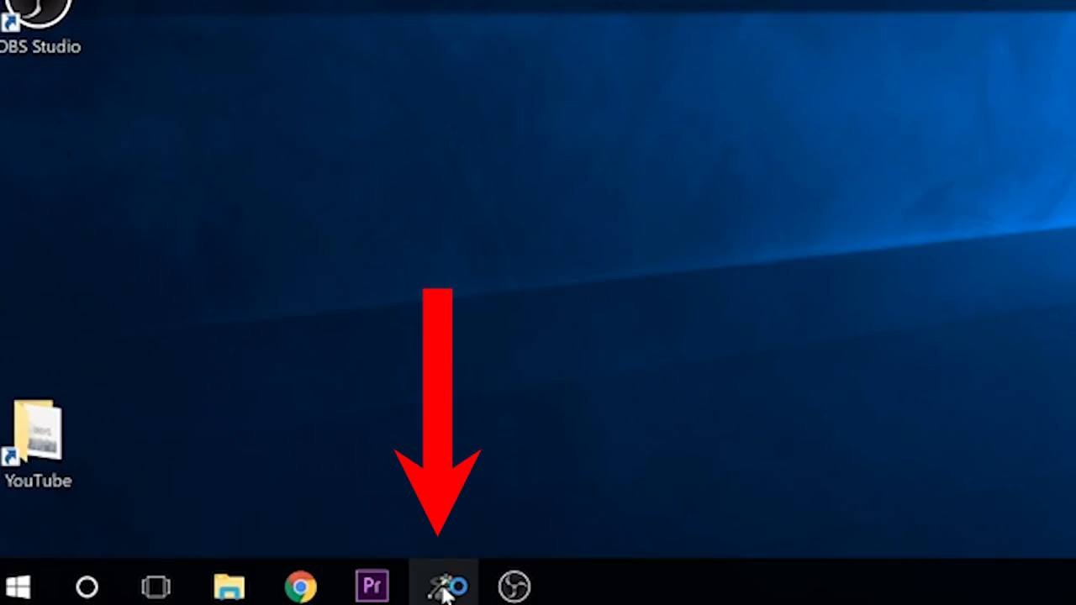
# Launch FSTC Dash from the taskbar and maximize its window.
pyautogui.click(445, 586)
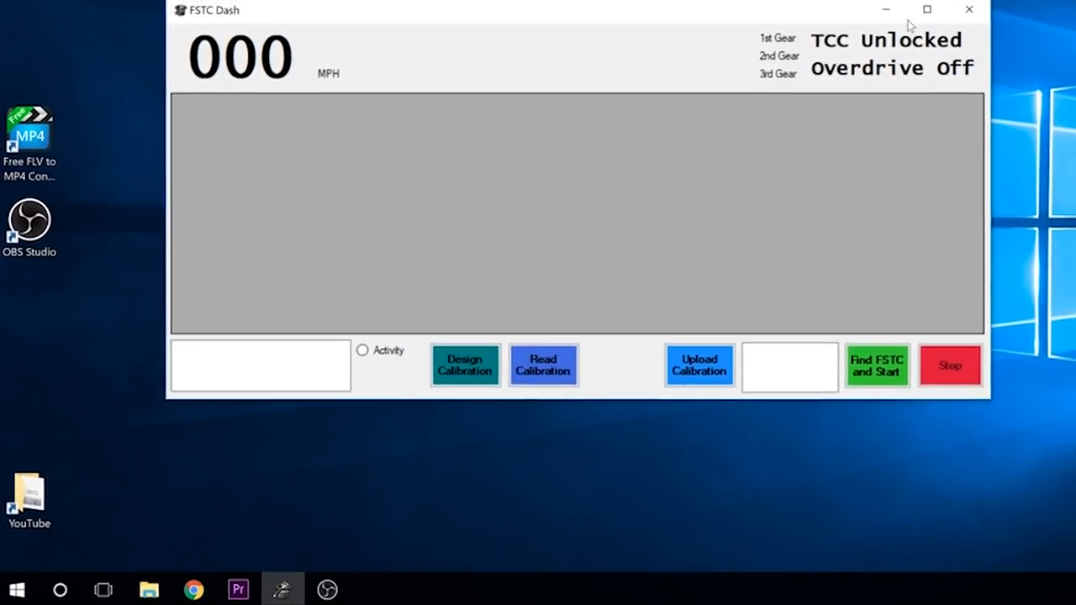
pyautogui.click(926, 9)
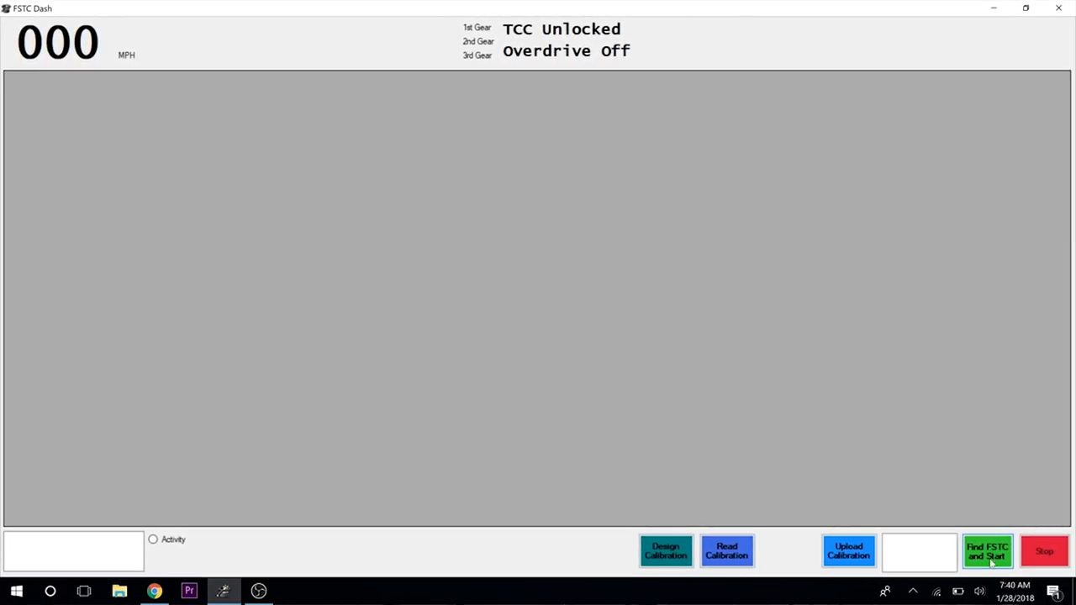
# Use 'Find FSTC and Start' to connect on COM3 and stream rpm, mph and pressures.
pyautogui.click(987, 551)
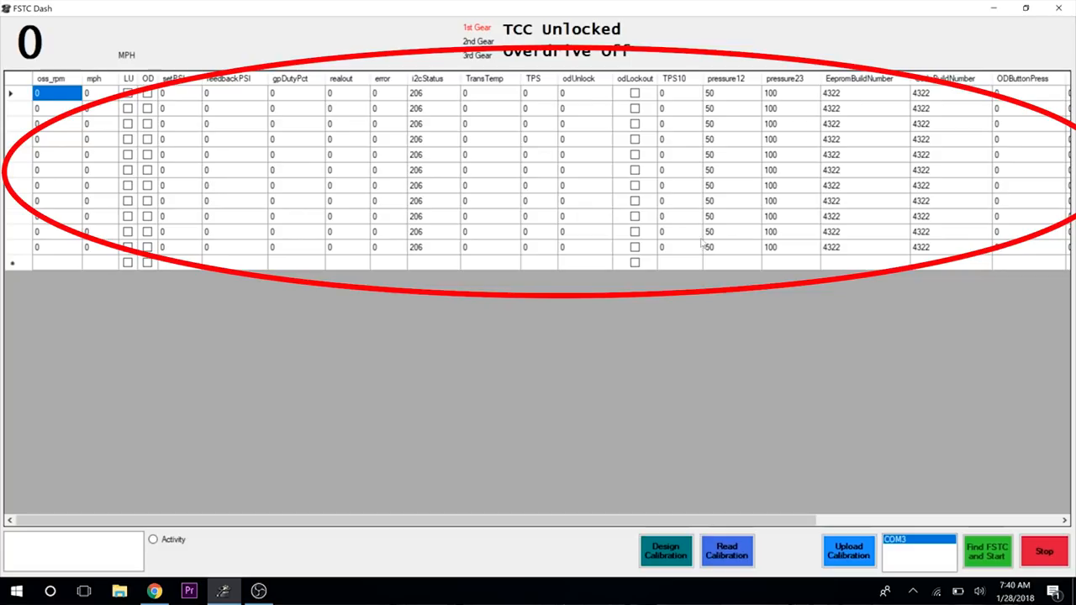
pyautogui.moveTo(105, 109)
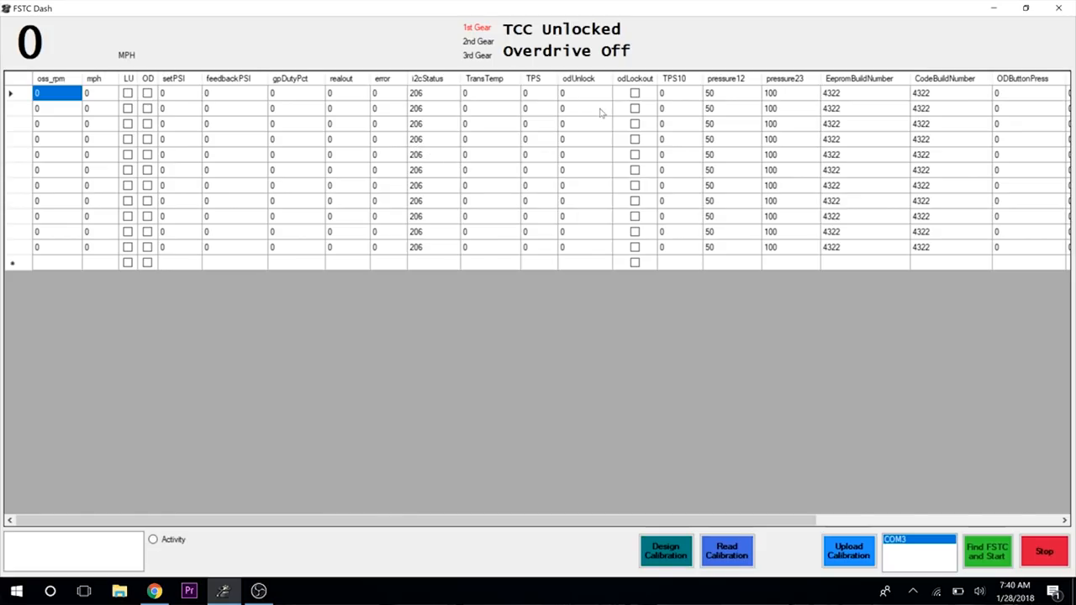
pyautogui.moveTo(621, 114)
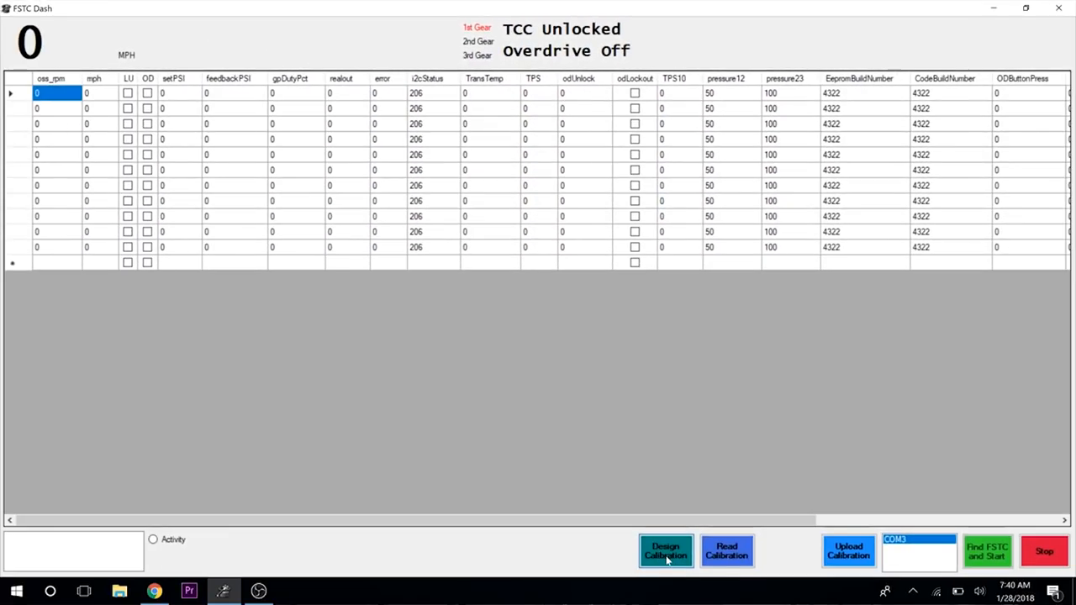
# Open Design Calibration and maximize the Config window showing Tune 1's shift graph and table.
pyautogui.click(666, 551)
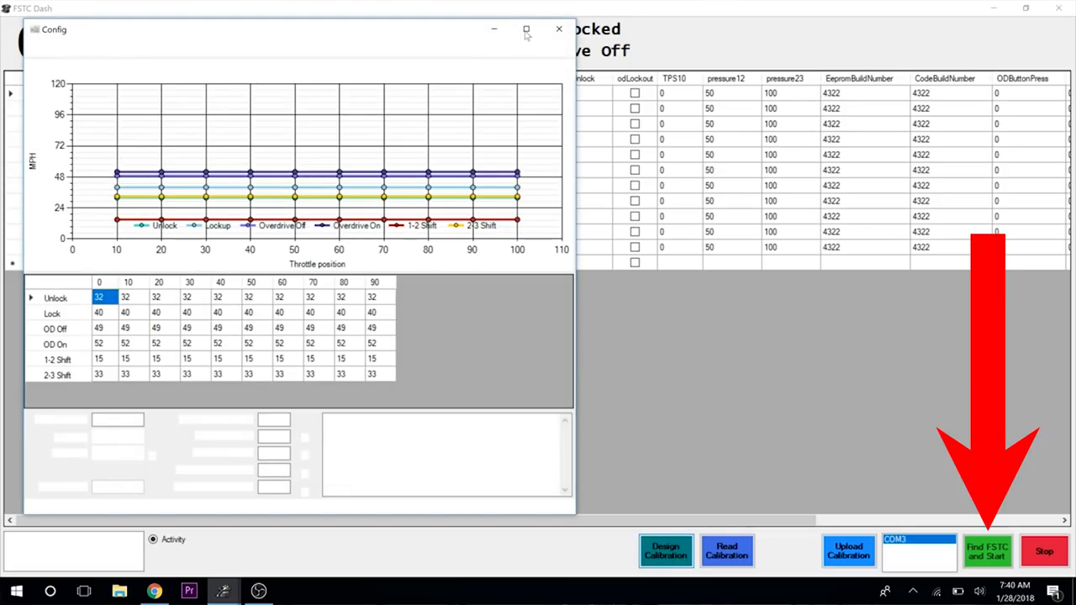
pyautogui.click(526, 29)
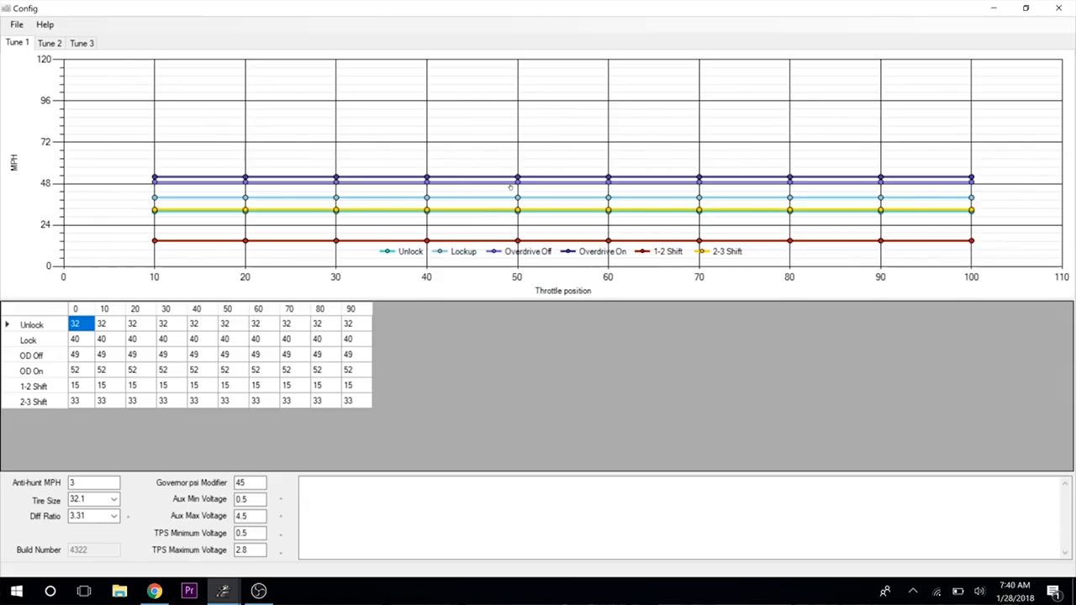
pyautogui.moveTo(498, 238)
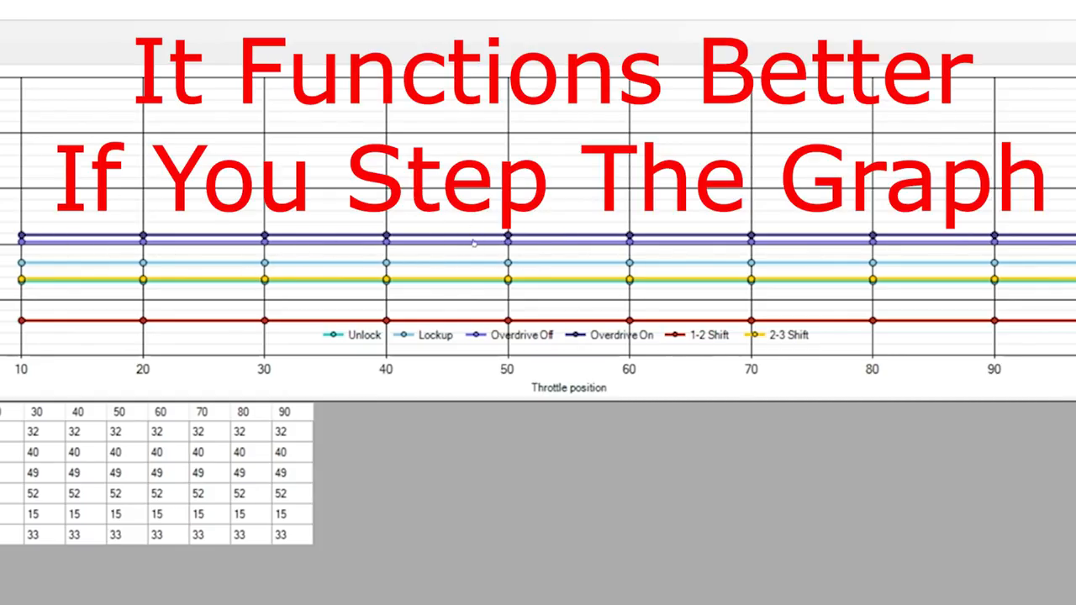
pyautogui.moveTo(419, 215)
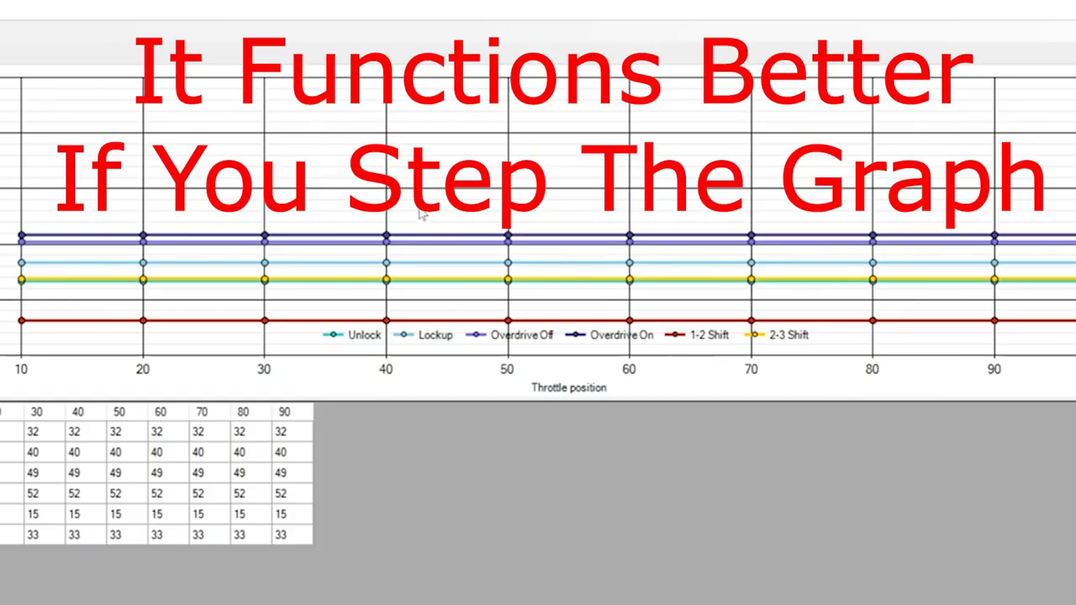
pyautogui.moveTo(37, 235)
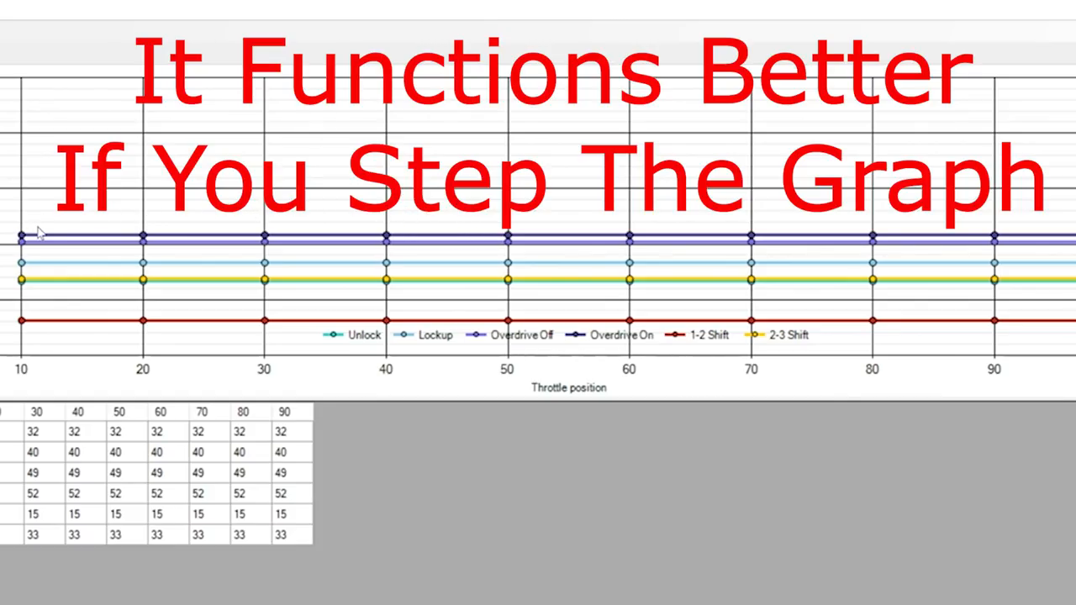
pyautogui.moveTo(38, 301)
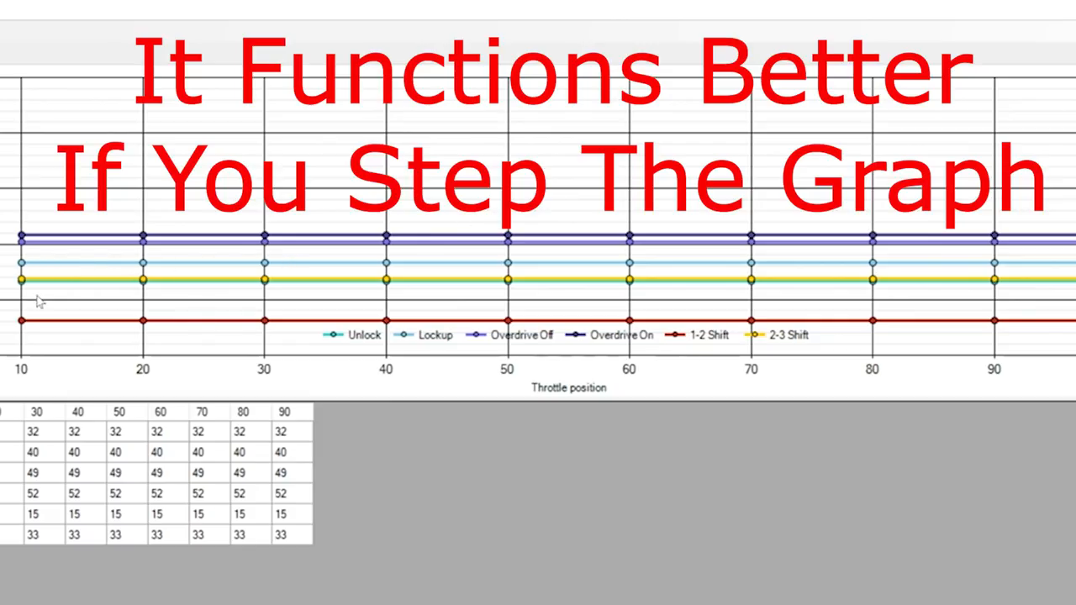
pyautogui.moveTo(906, 139)
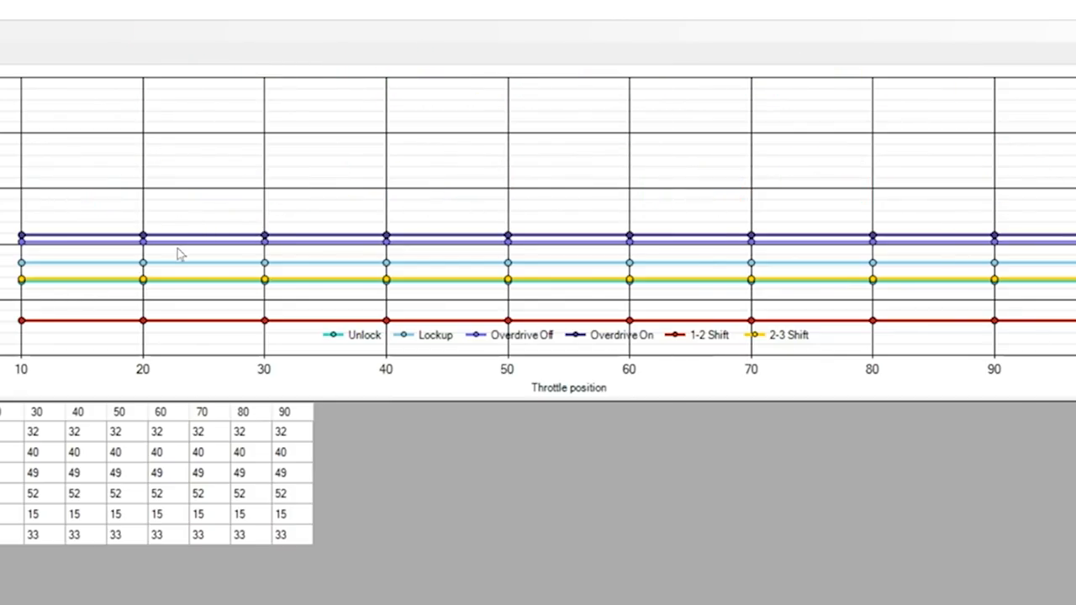
pyautogui.moveTo(116, 258)
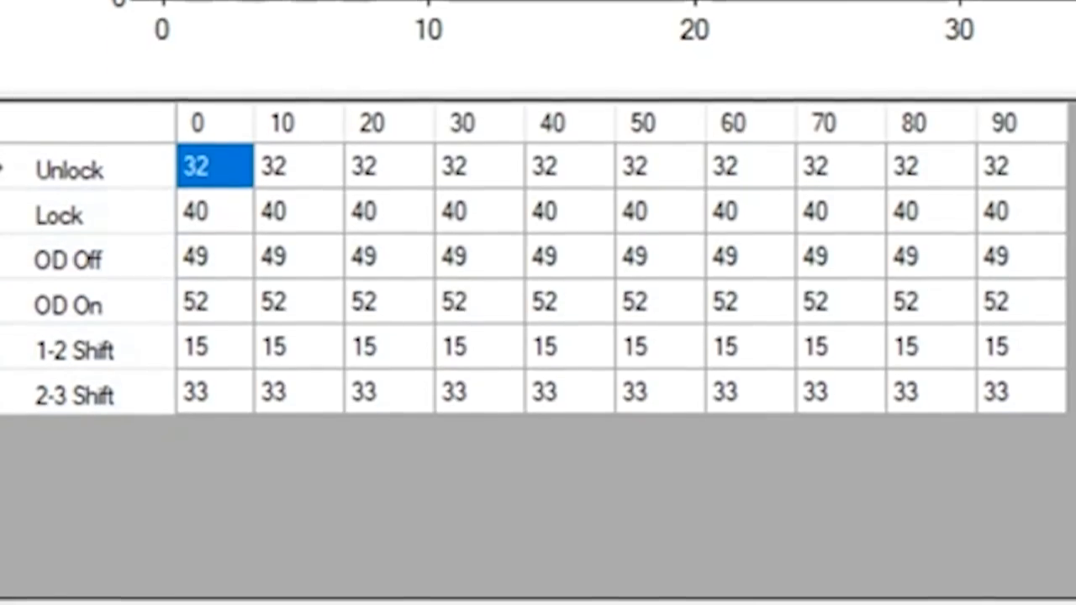
pyautogui.scroll(-3)
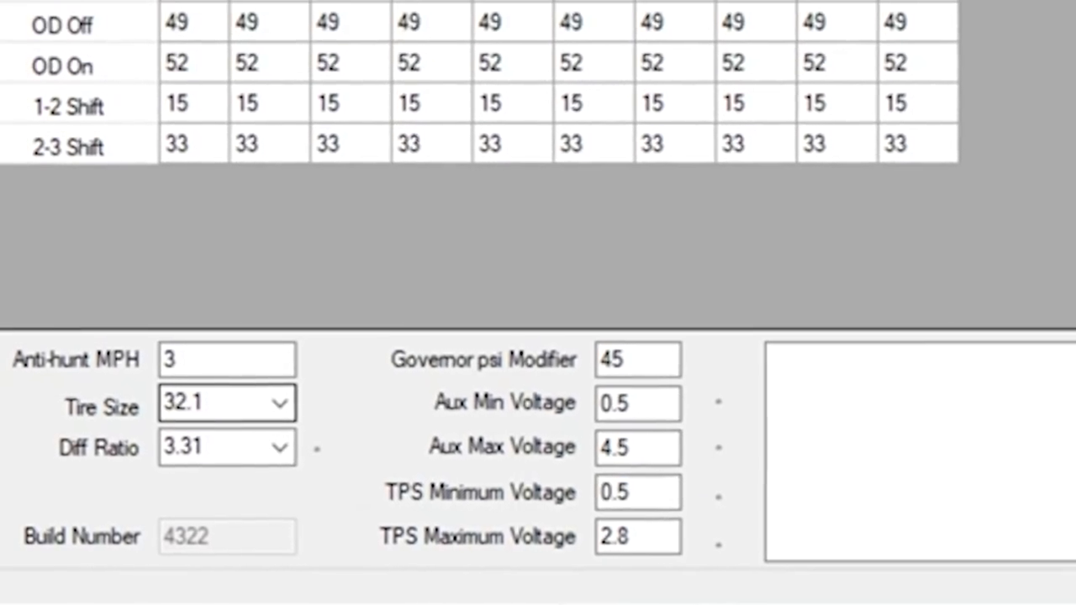
pyautogui.scroll(3)
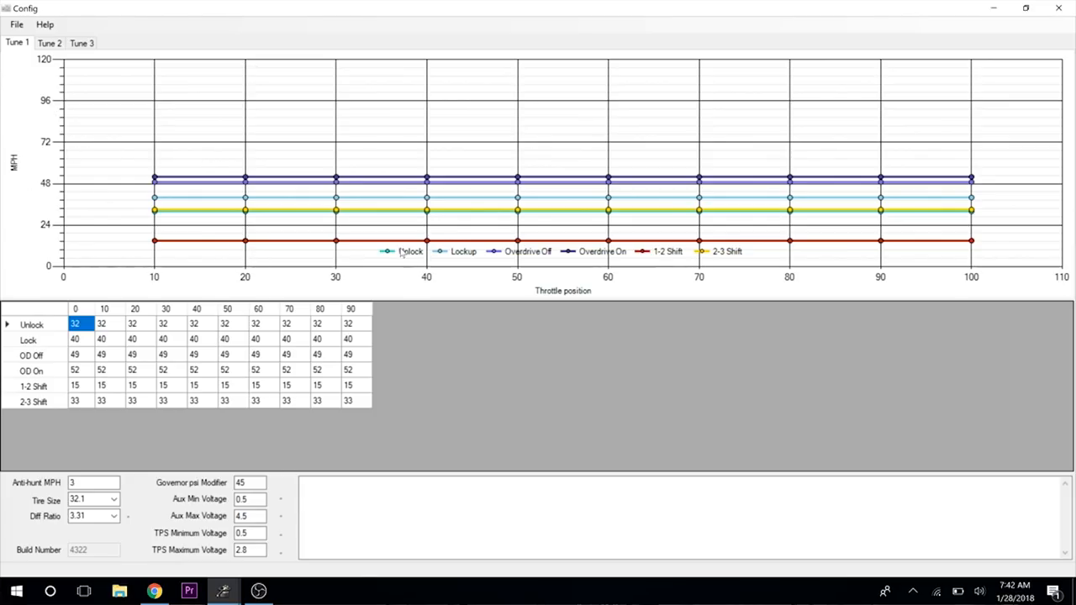
pyautogui.moveTo(261, 368)
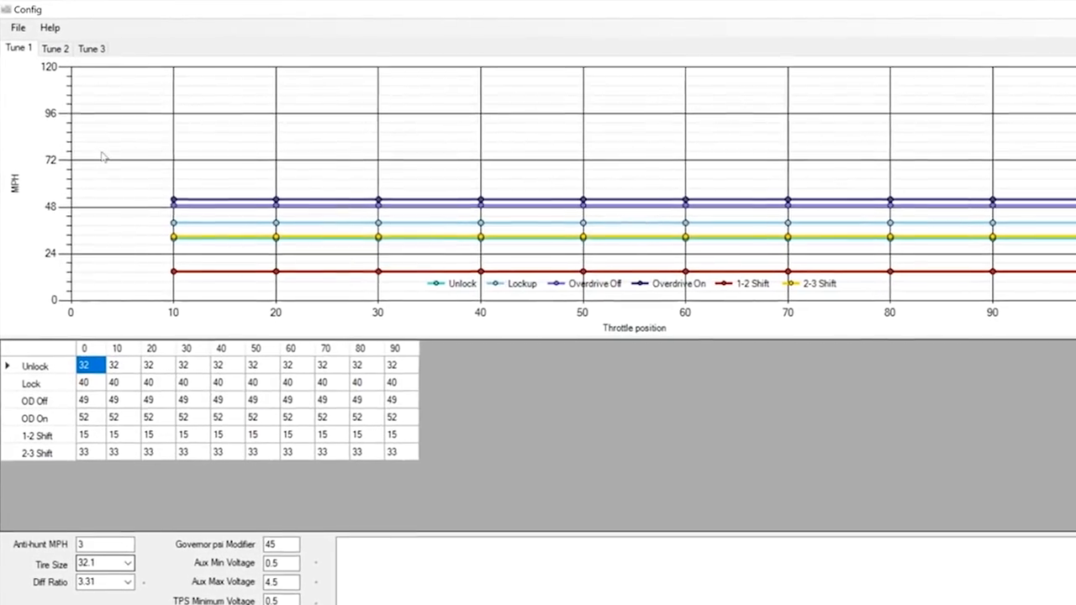
# Open the tune file FSTC v1.0.0.0 Daily 8-26-17.tnz from the File menu.
pyautogui.click(17, 27)
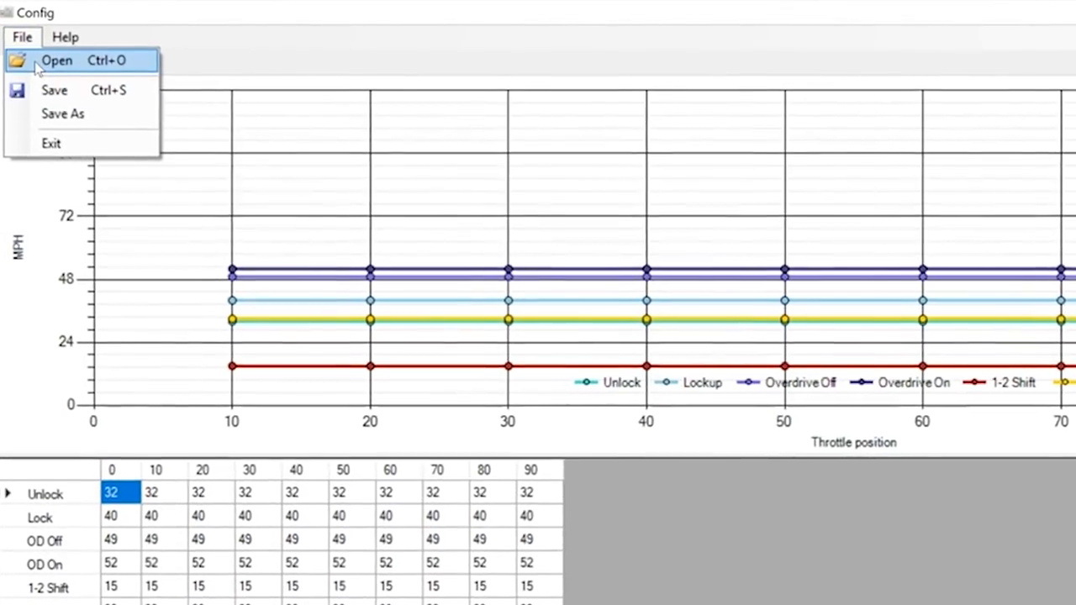
pyautogui.click(56, 59)
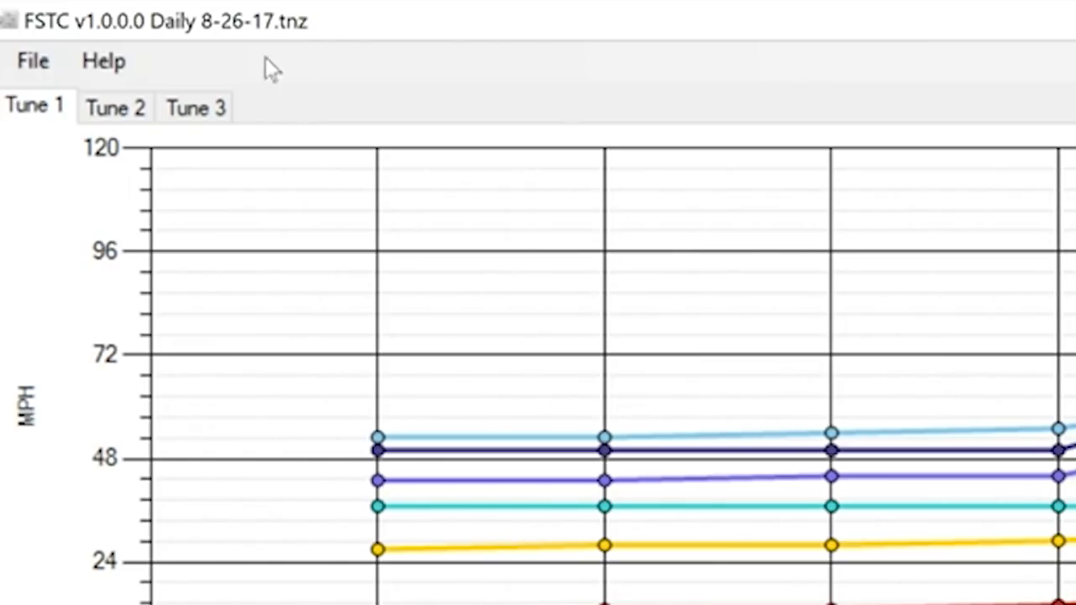
pyautogui.moveTo(235, 29)
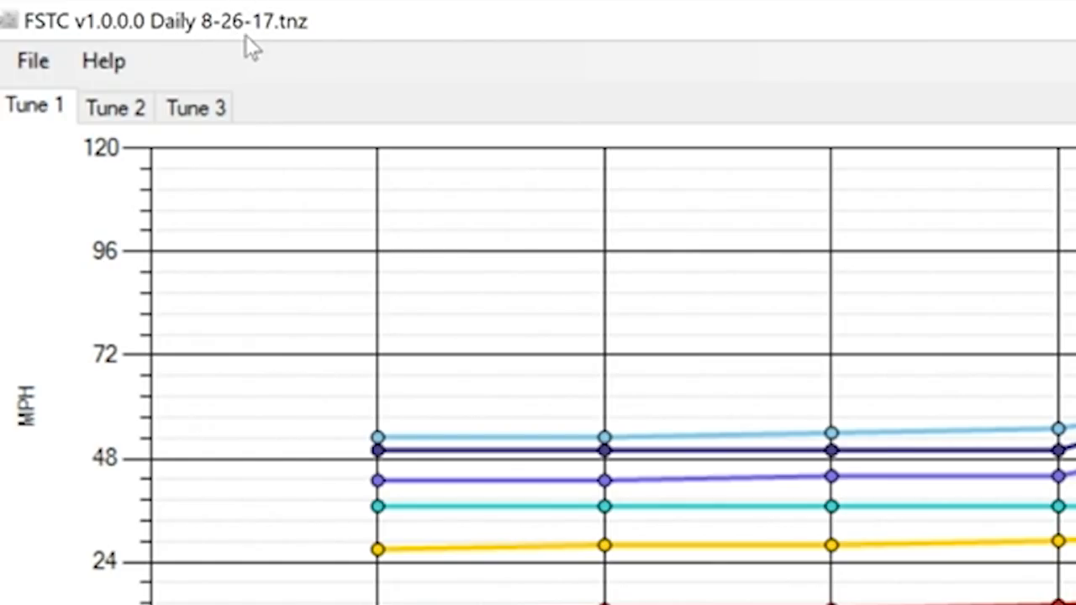
pyautogui.moveTo(233, 59)
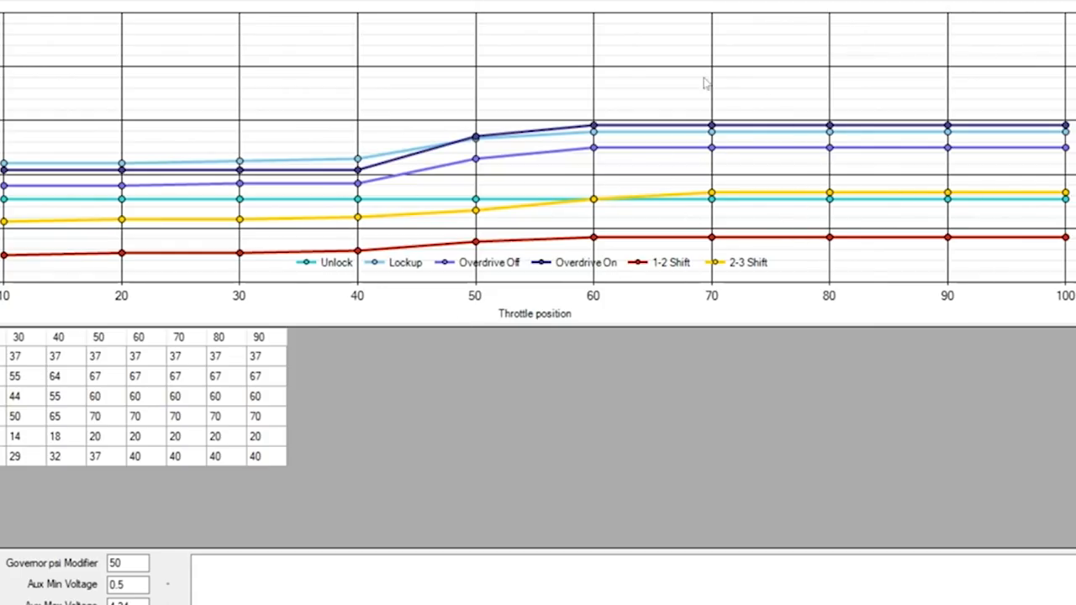
pyautogui.moveTo(654, 104)
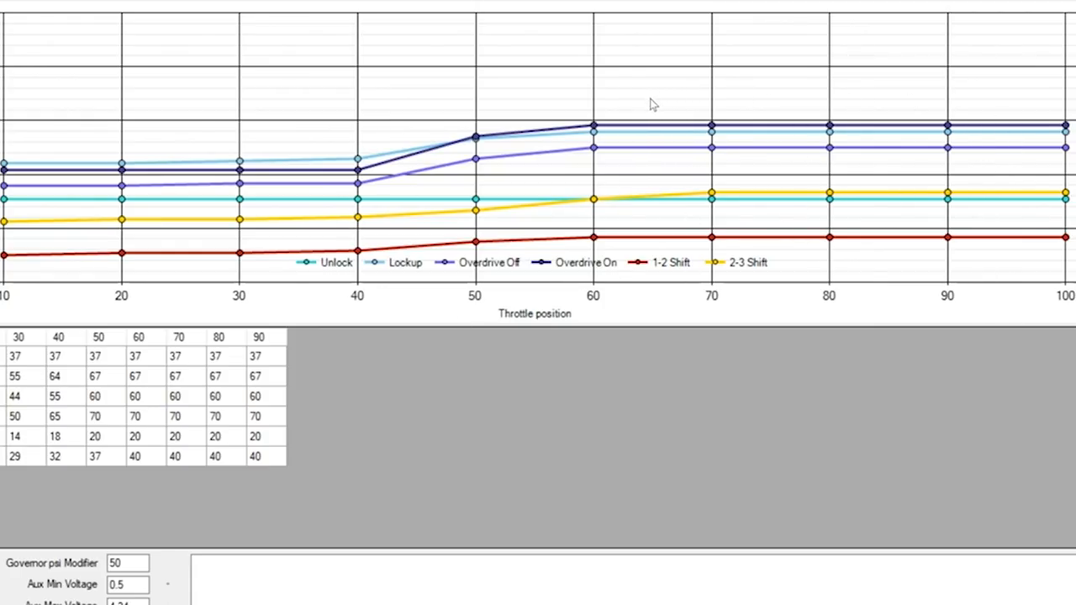
pyautogui.moveTo(673, 93)
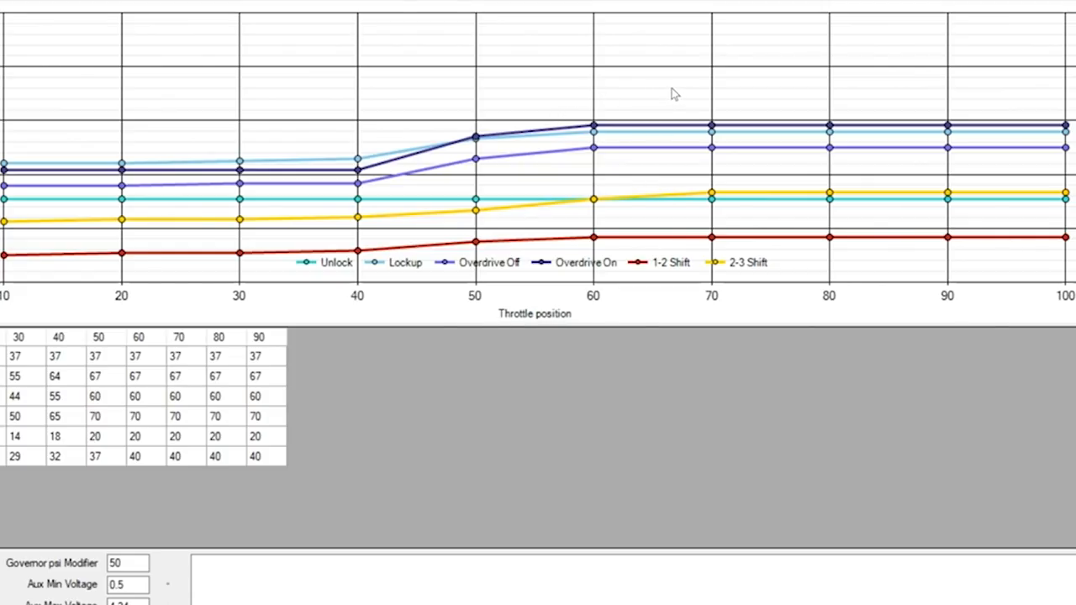
pyautogui.moveTo(691, 107)
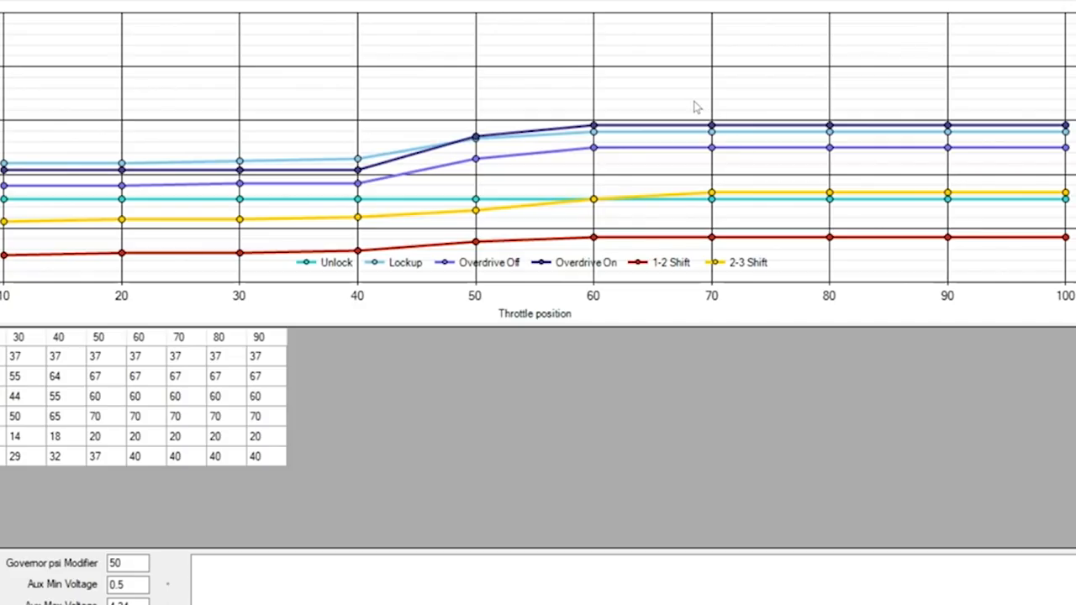
pyautogui.moveTo(719, 116)
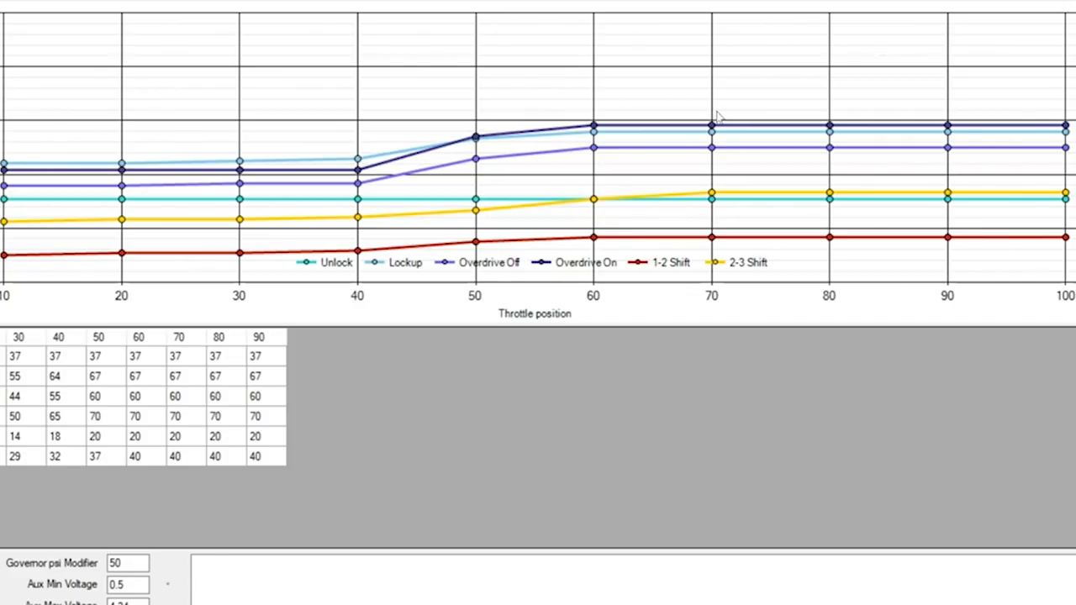
pyautogui.moveTo(734, 152)
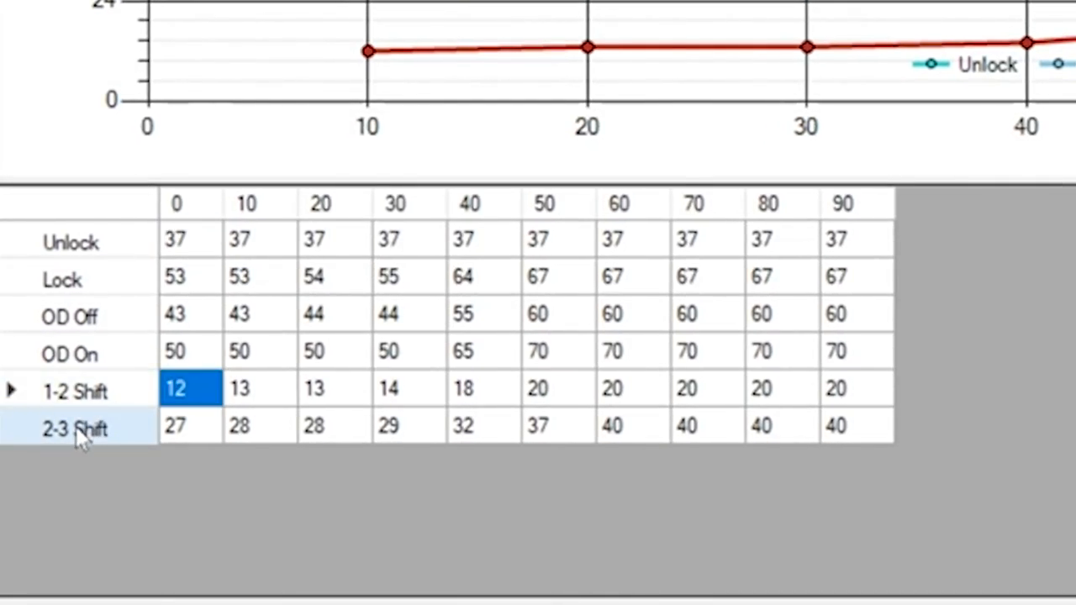
pyautogui.moveTo(374, 361)
pyautogui.write('5')
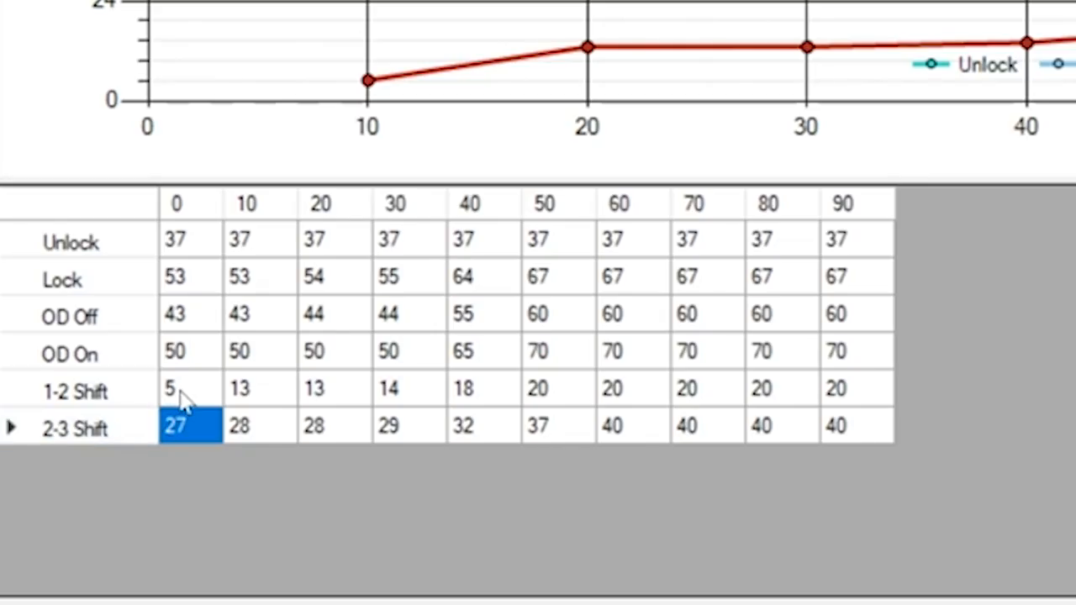
pyautogui.moveTo(225, 412)
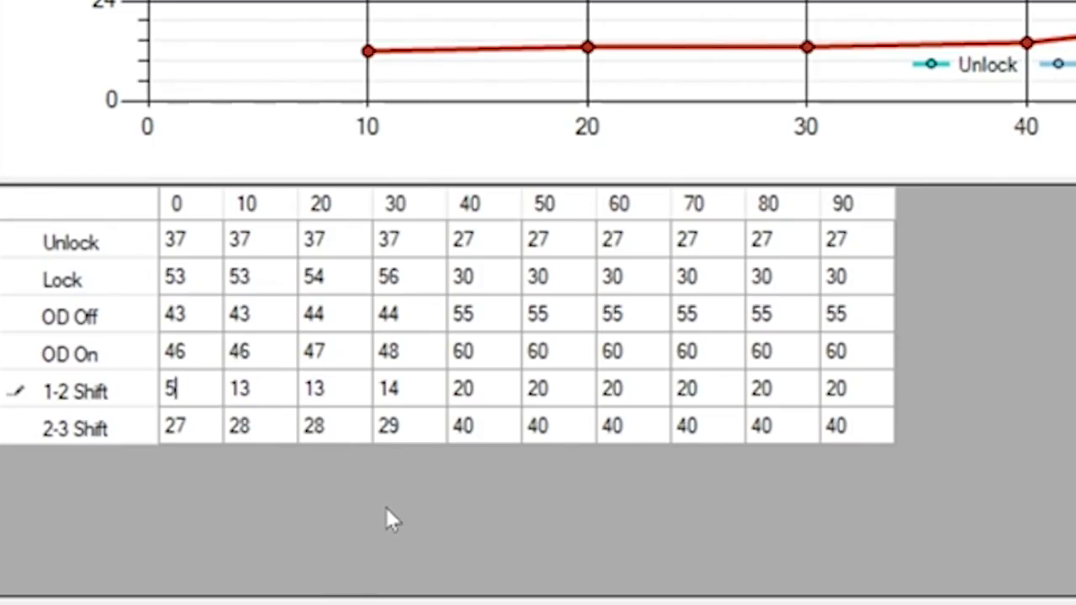
pyautogui.moveTo(282, 593)
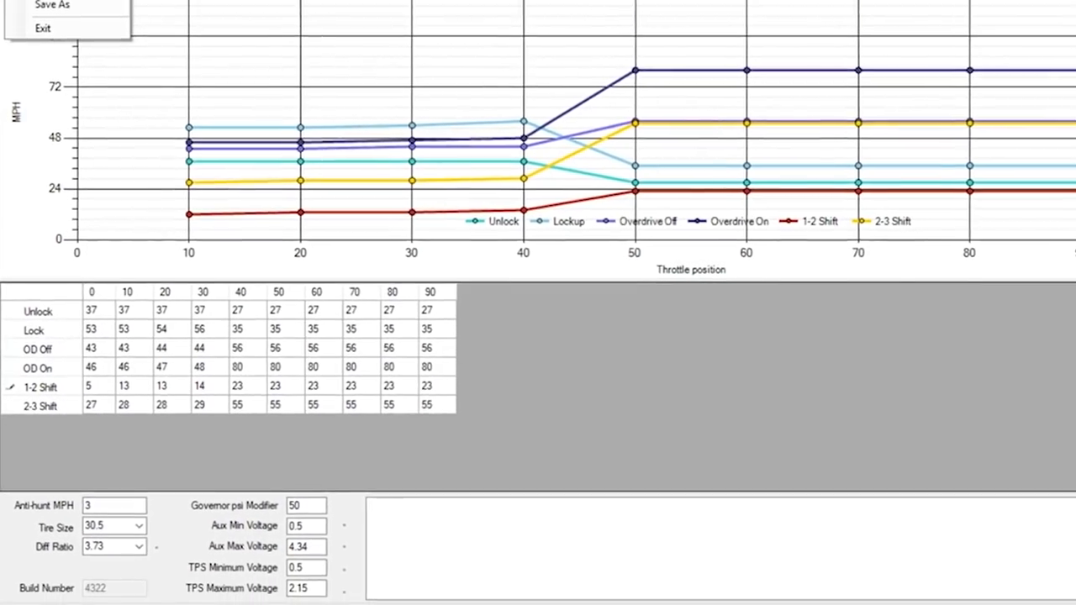
# Save the calibration as Daily 1-27 in the AntEater folder.
pyautogui.click(52, 5)
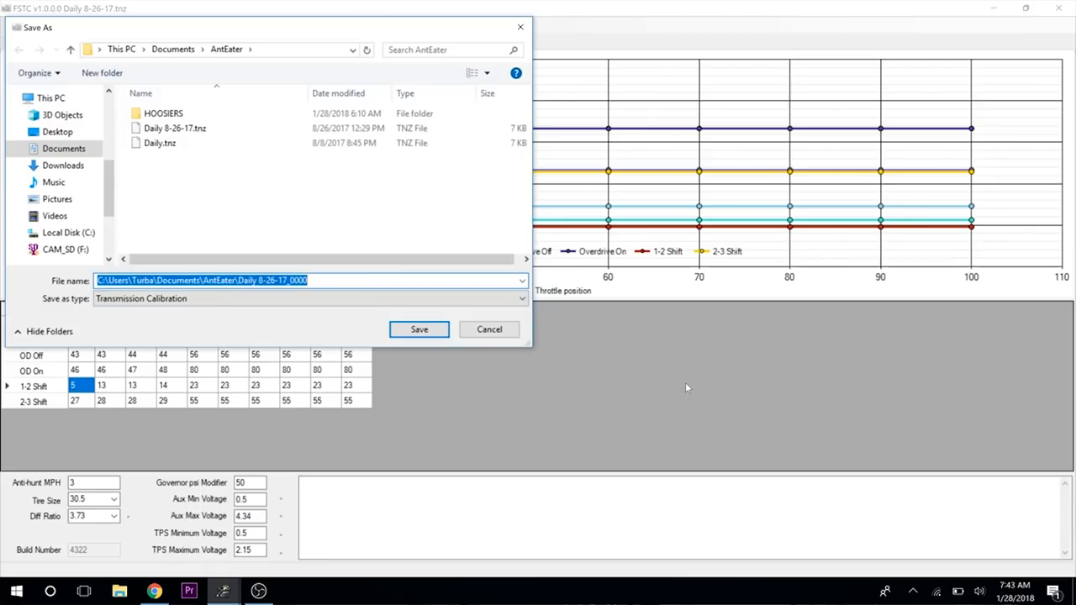
pyautogui.write('Daily 1-')
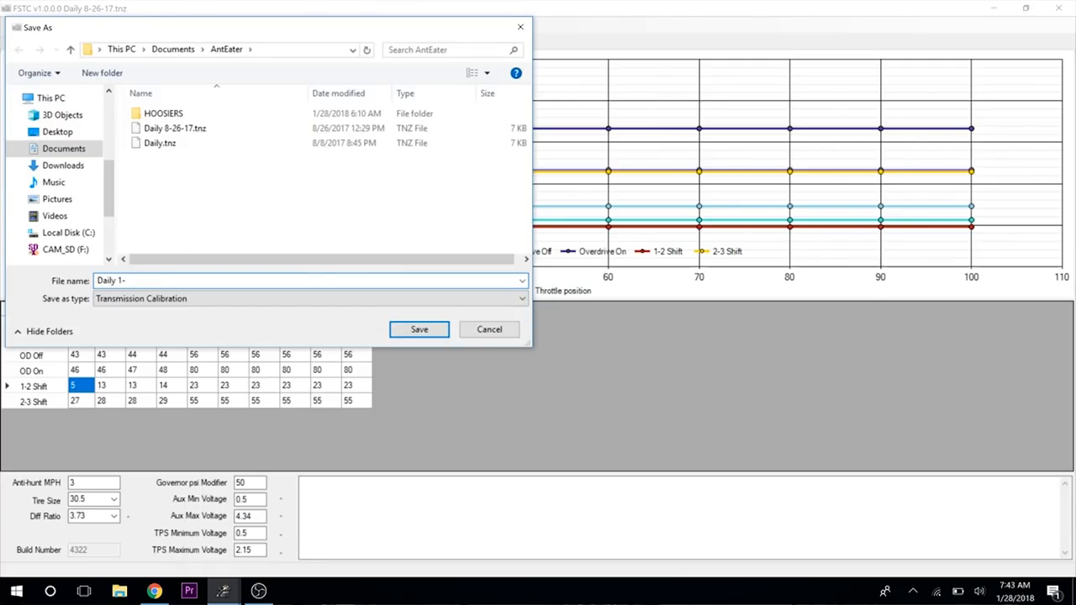
pyautogui.write('27')
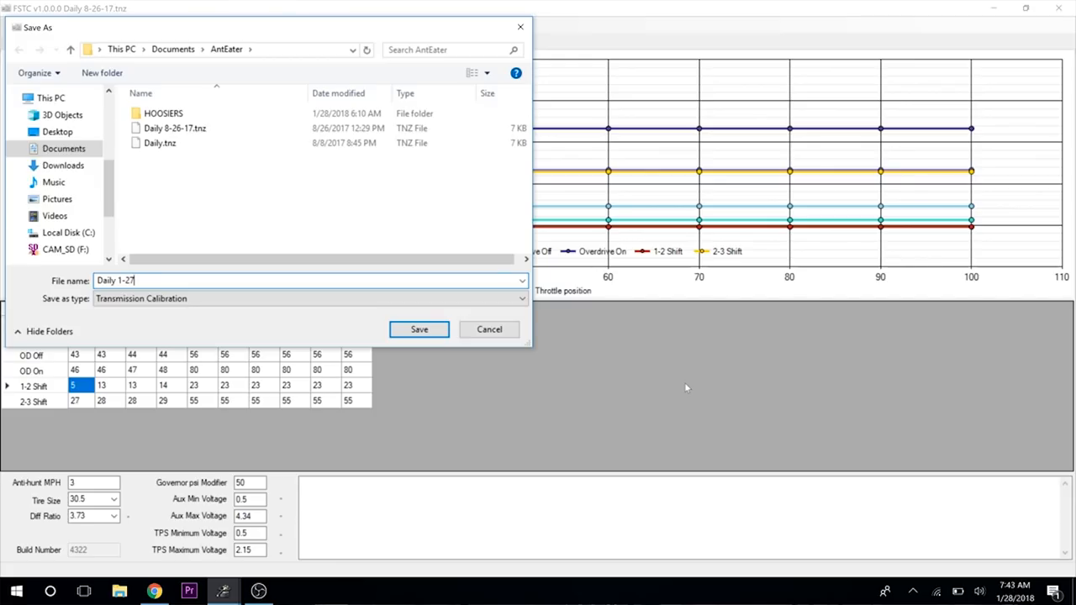
pyautogui.click(418, 329)
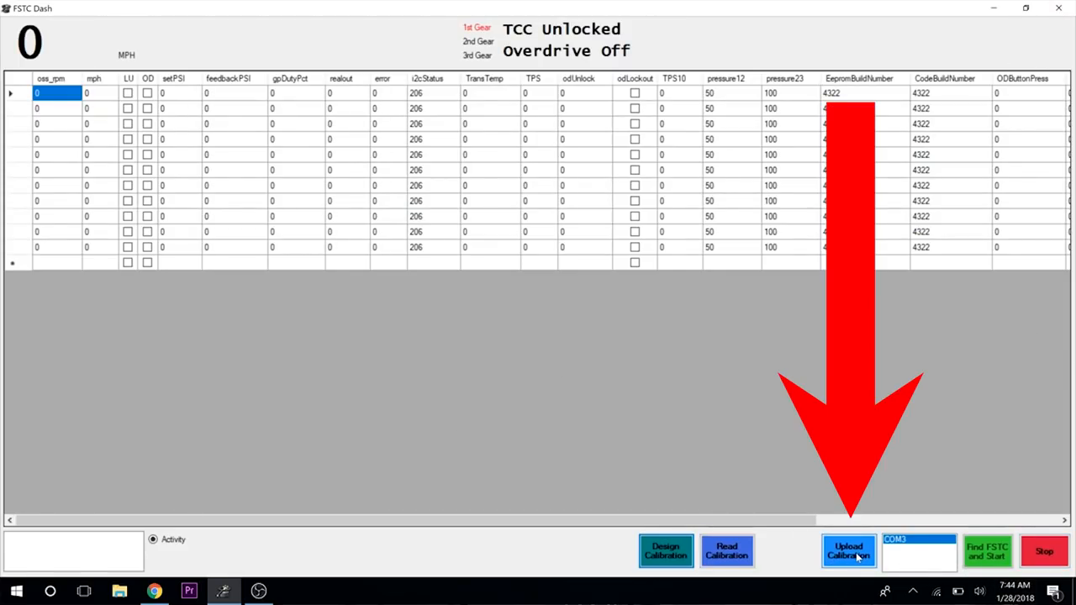
# Upload Daily 1-27-18.tnz from the AntEater folder to the controller.
pyautogui.click(848, 551)
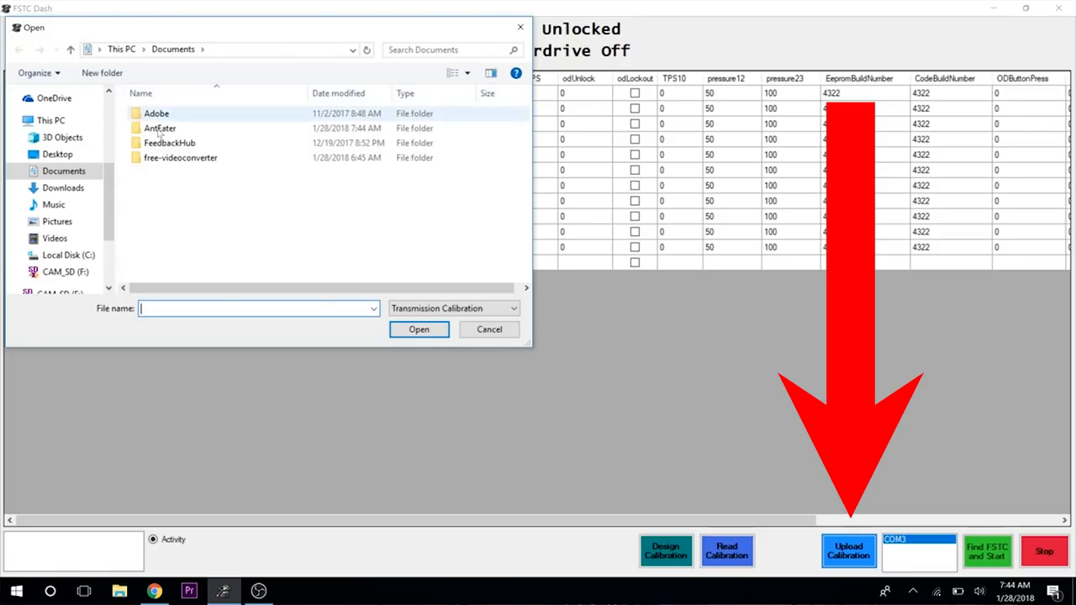
pyautogui.doubleClick(159, 128)
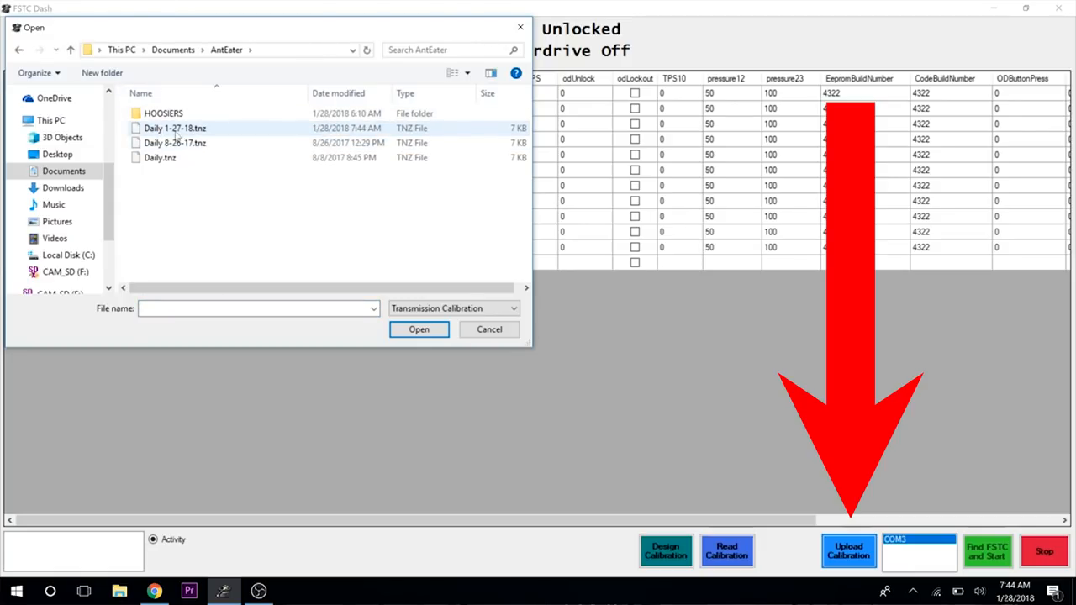
pyautogui.click(418, 329)
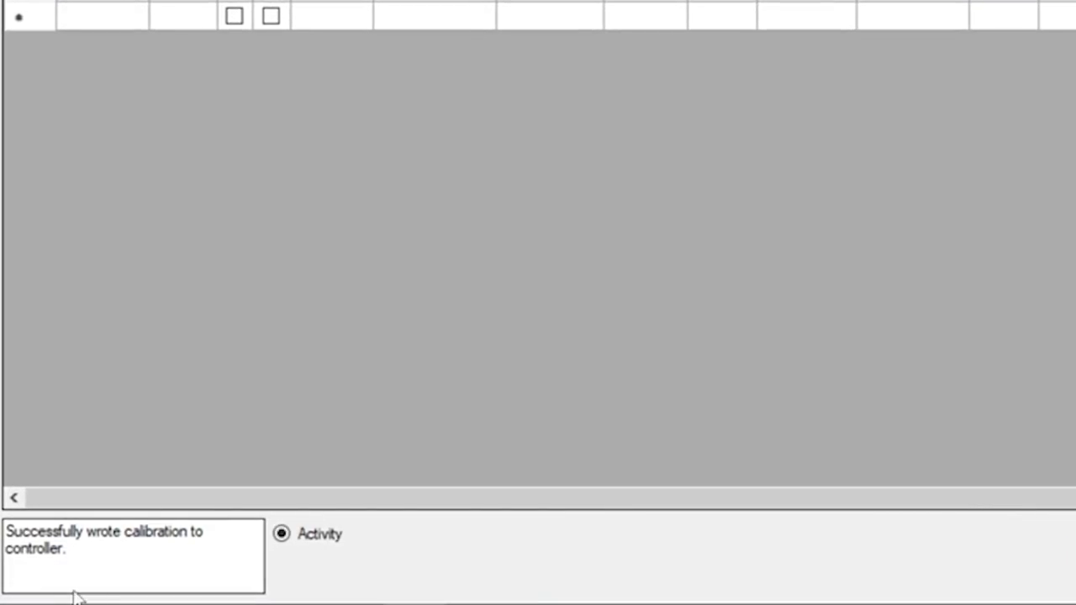
pyautogui.moveTo(206, 599)
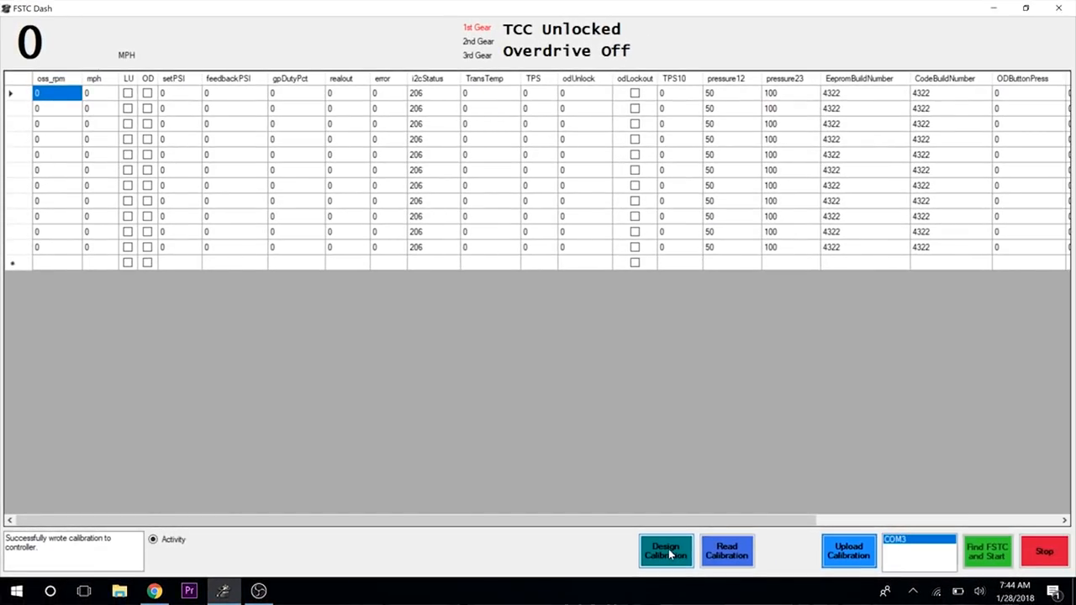
# Open the full-screen calibration designer and browse to the AntEater folder for the race tune.
pyautogui.click(665, 550)
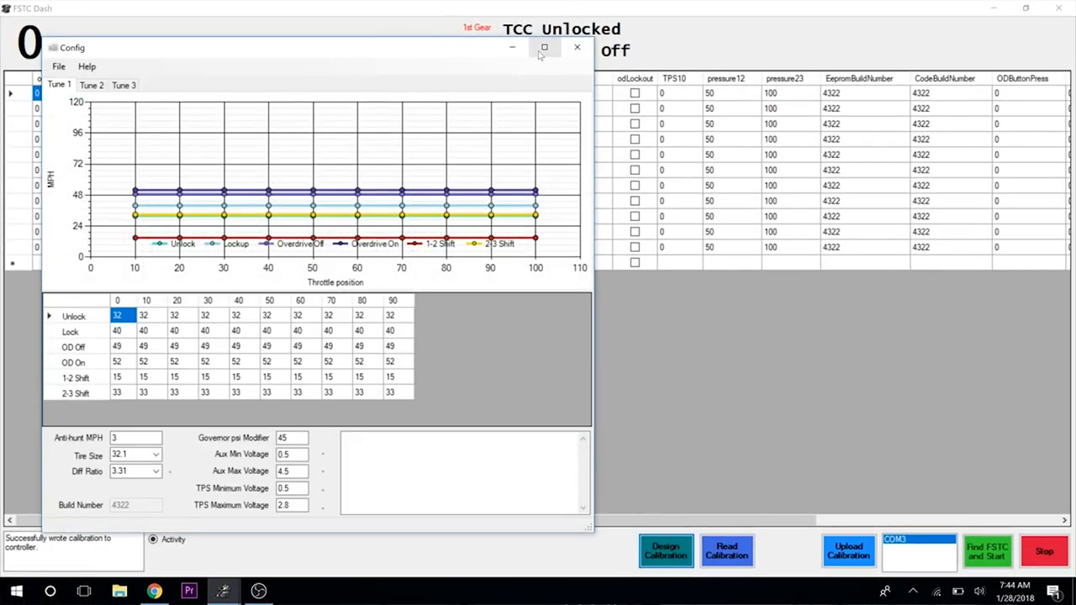
pyautogui.click(543, 47)
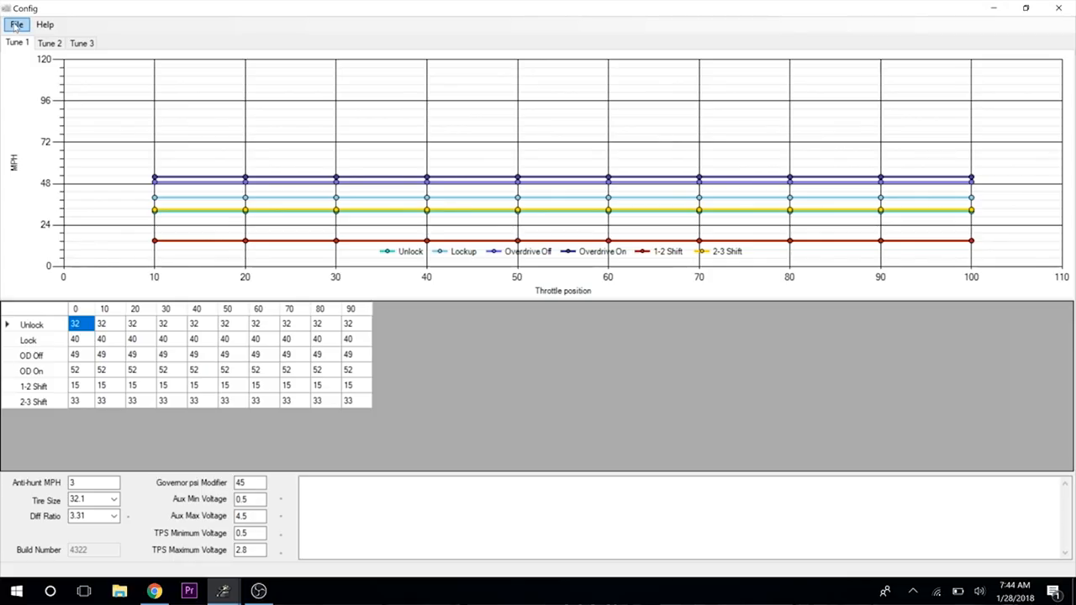
pyautogui.click(16, 24)
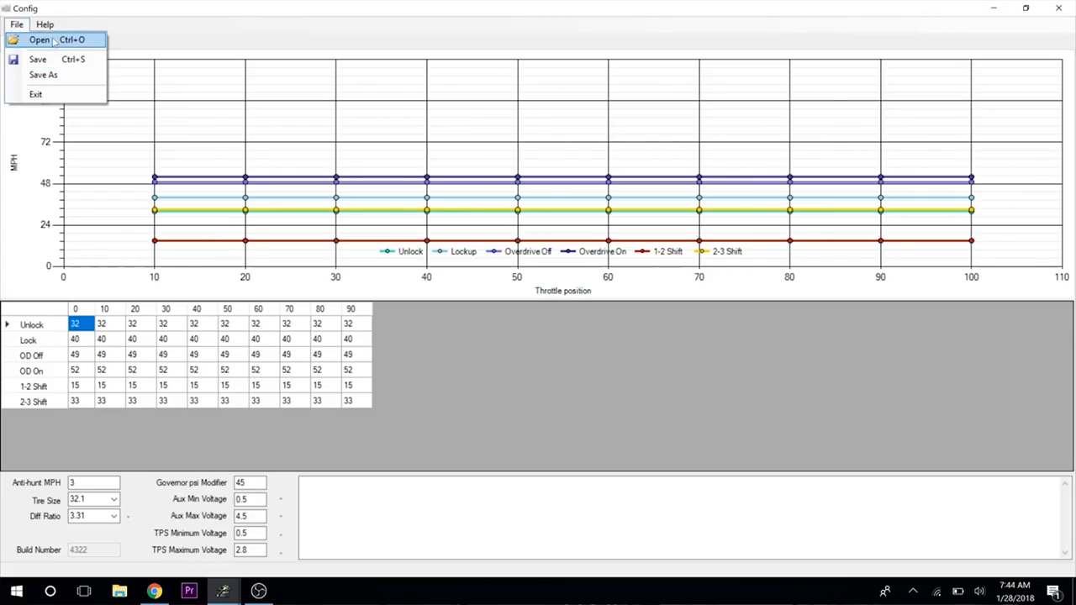
pyautogui.click(38, 40)
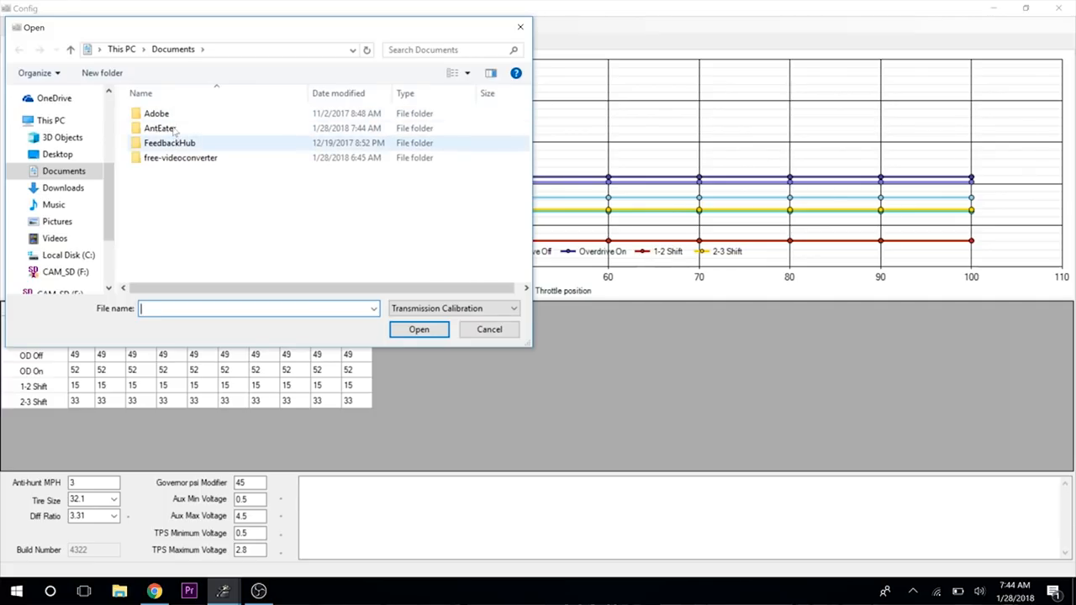
pyautogui.doubleClick(159, 128)
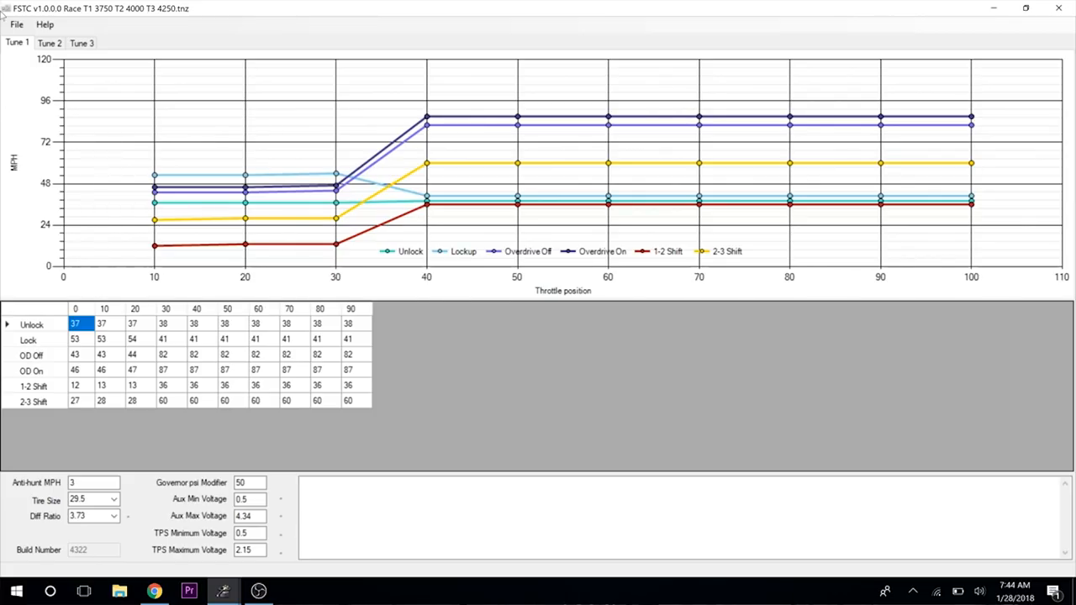
pyautogui.moveTo(318, 213)
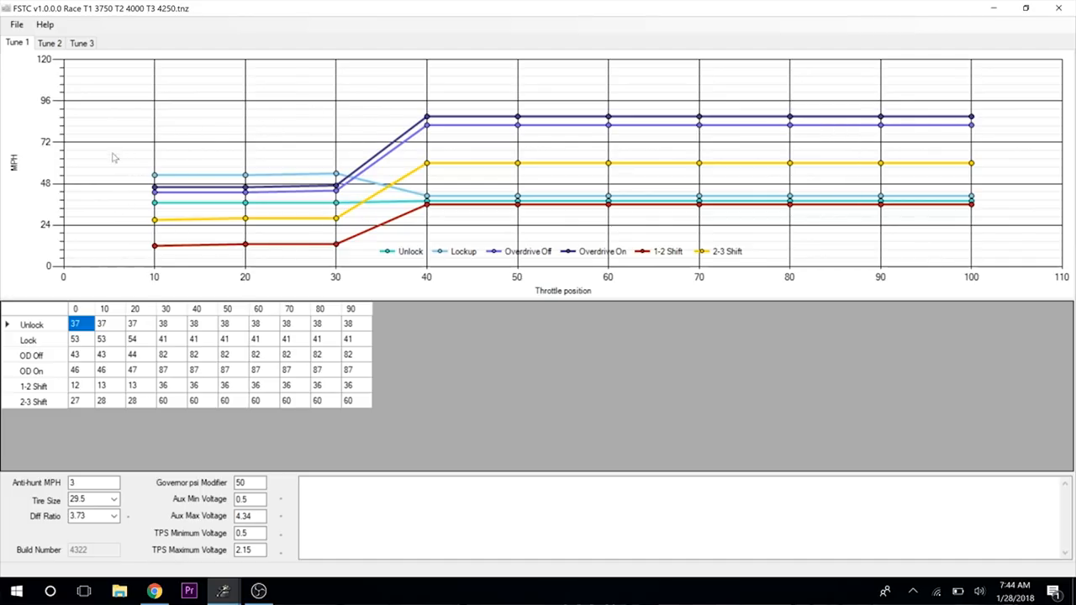
pyautogui.moveTo(167, 293)
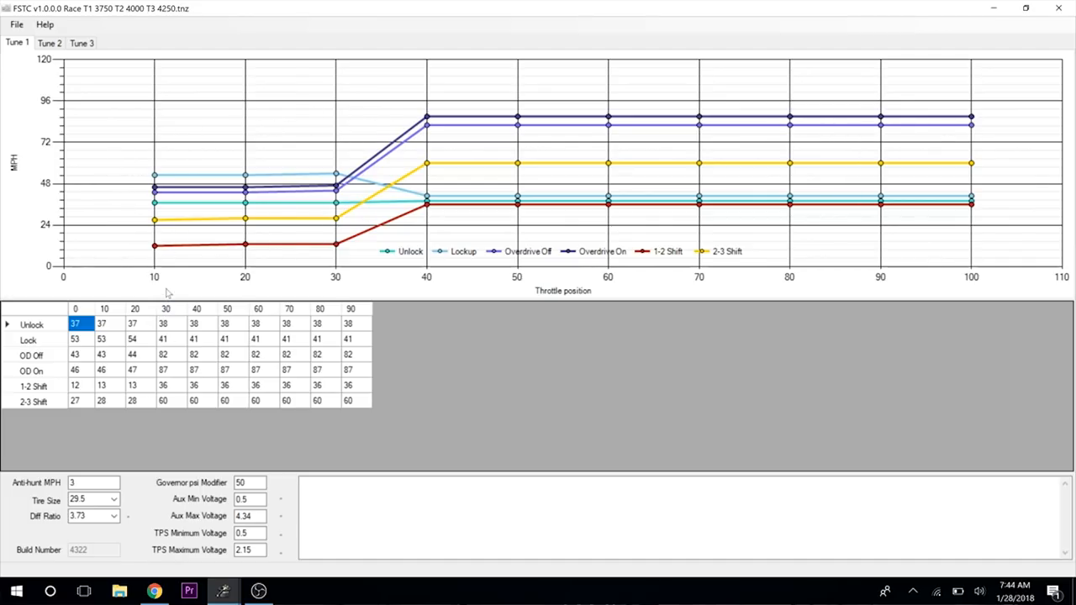
pyautogui.moveTo(428, 283)
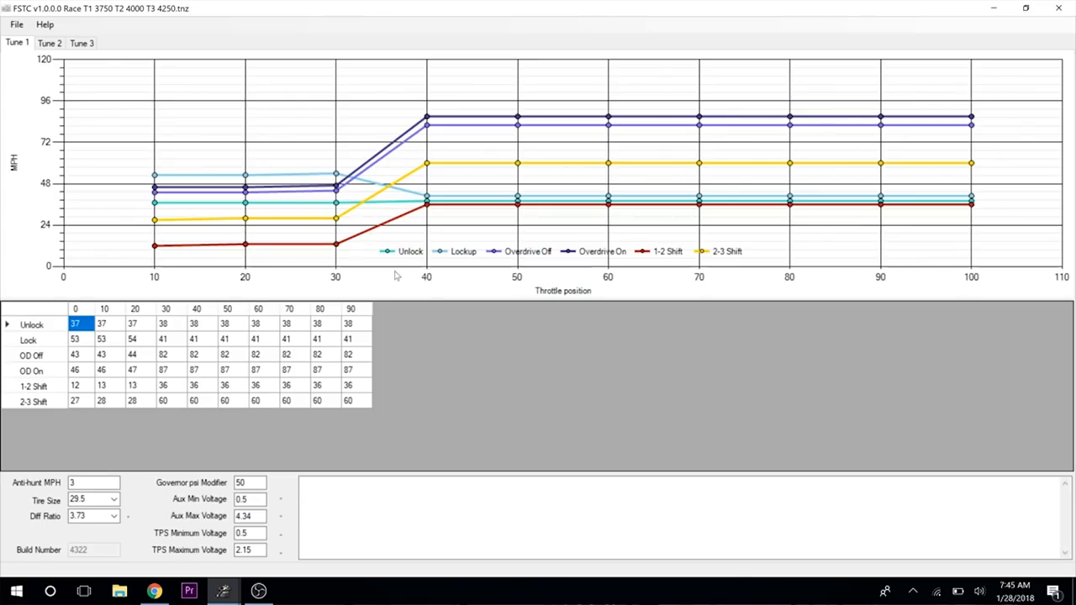
pyautogui.moveTo(484, 278)
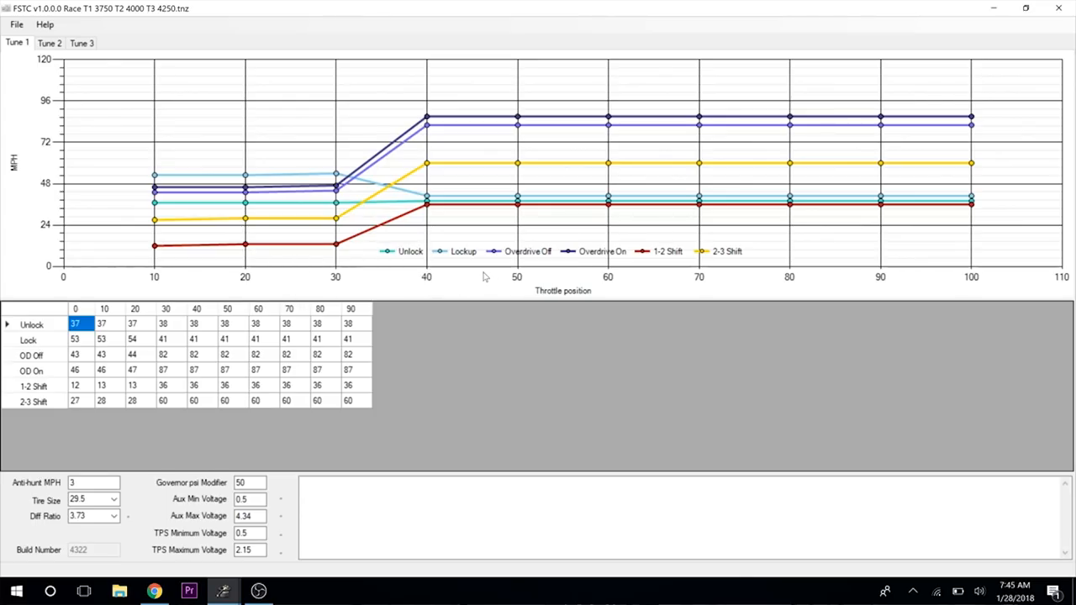
pyautogui.moveTo(528, 276)
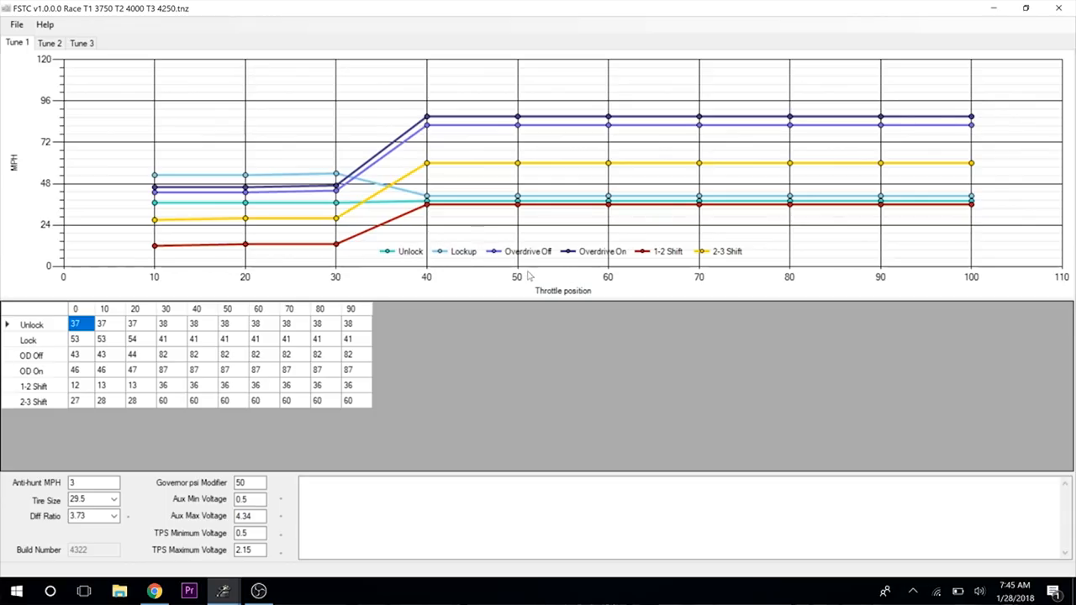
pyautogui.moveTo(385, 199)
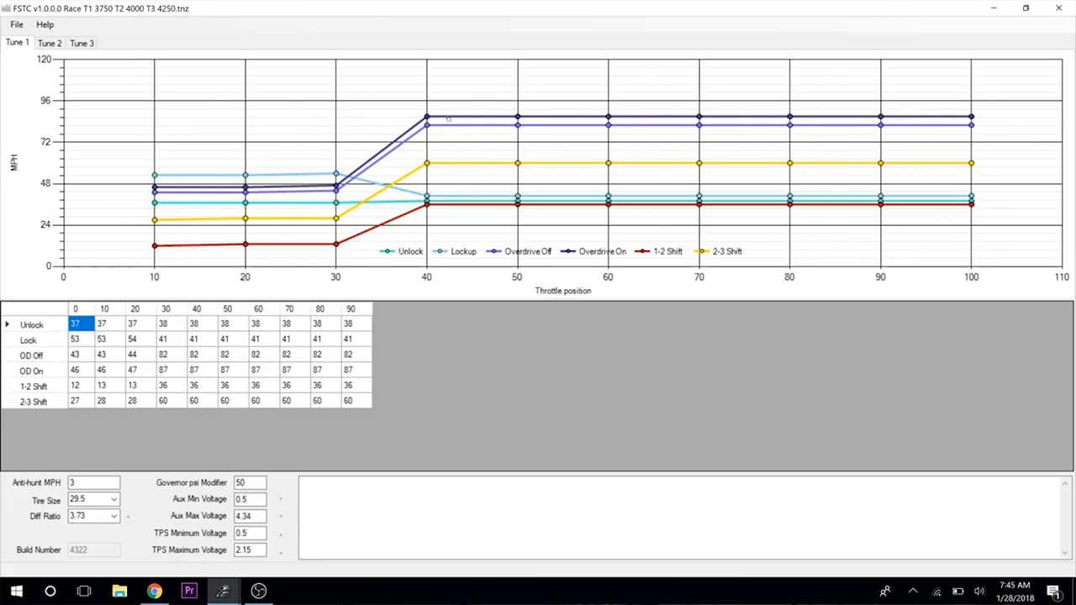
pyautogui.moveTo(320, 183)
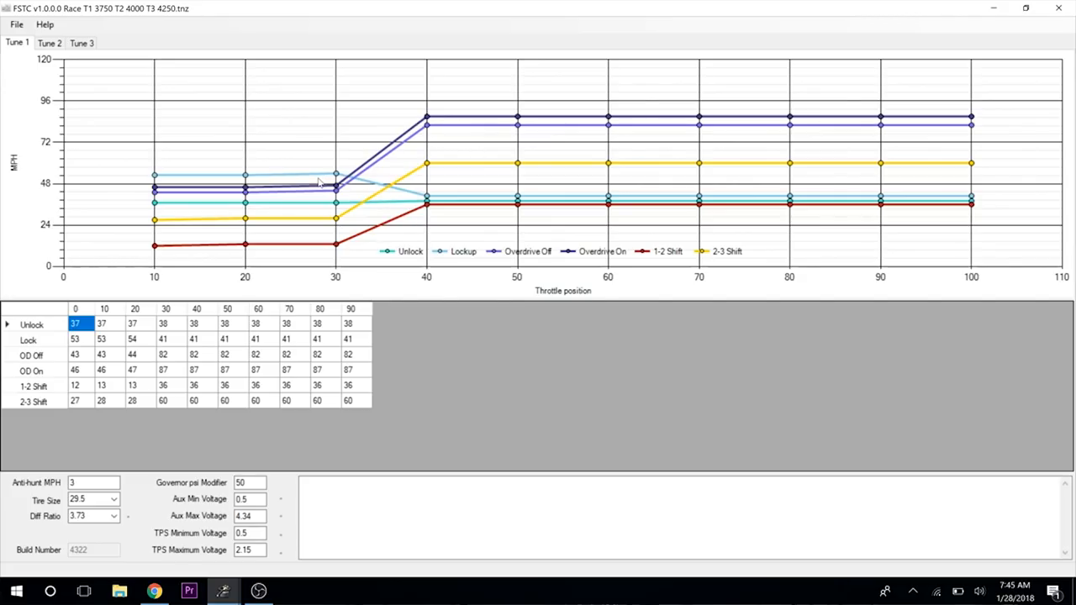
pyautogui.moveTo(589, 301)
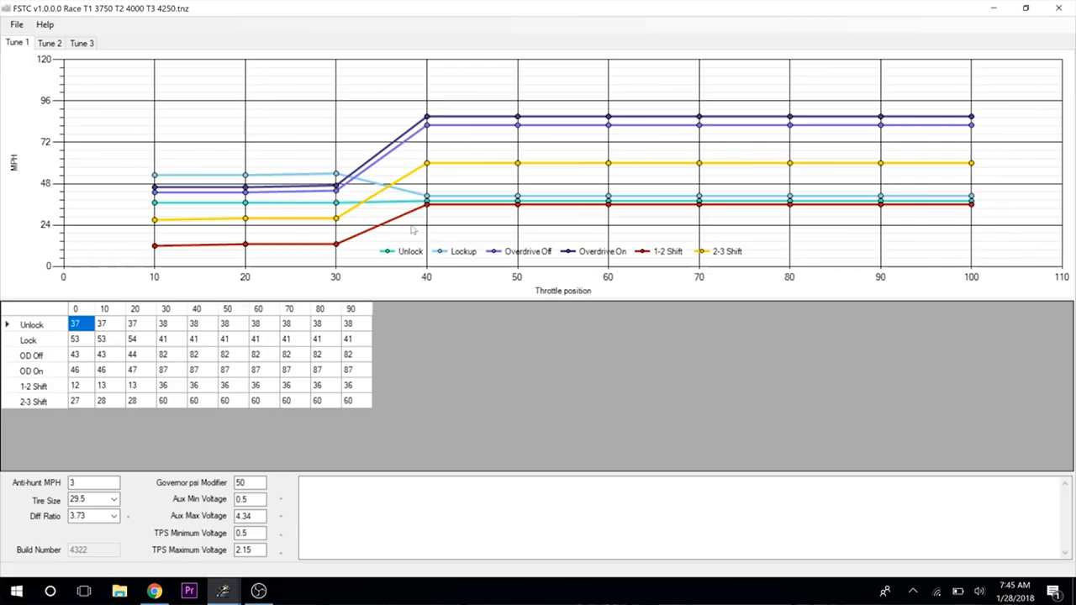
pyautogui.moveTo(862, 138)
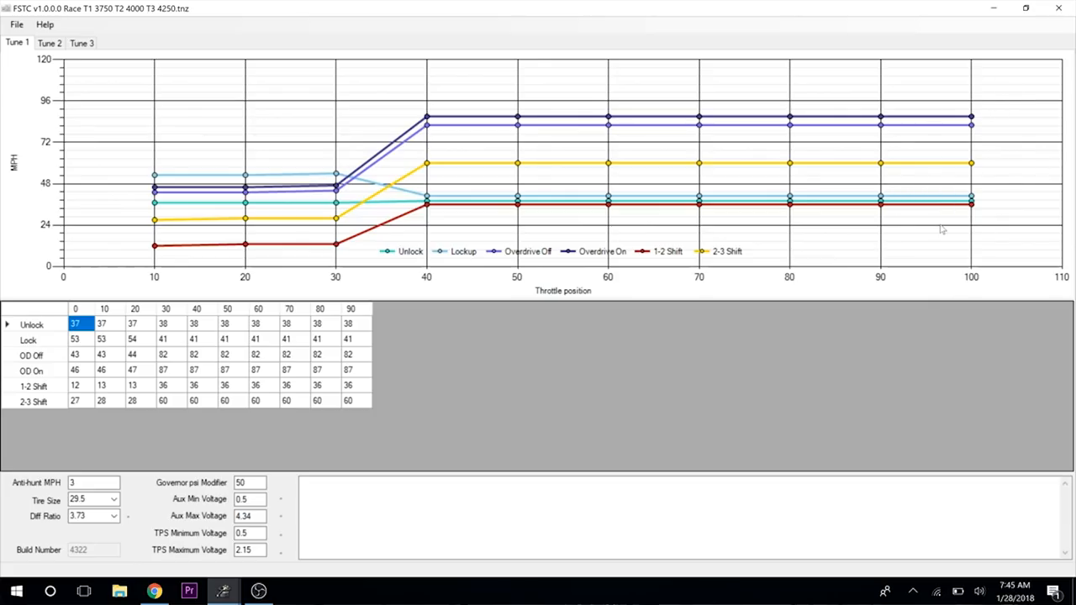
pyautogui.moveTo(986, 142)
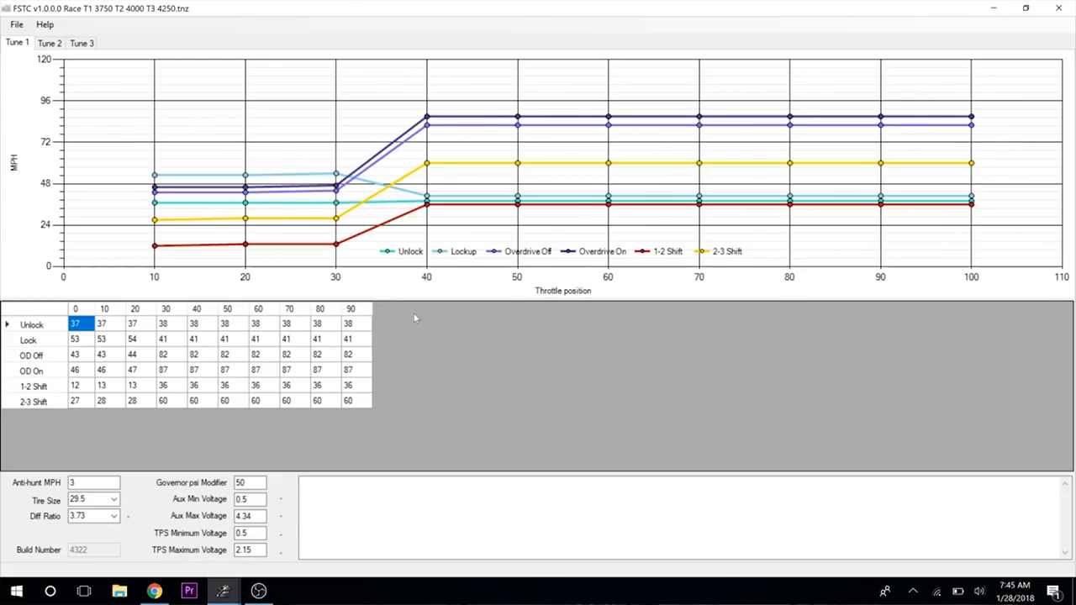
pyautogui.moveTo(912, 195)
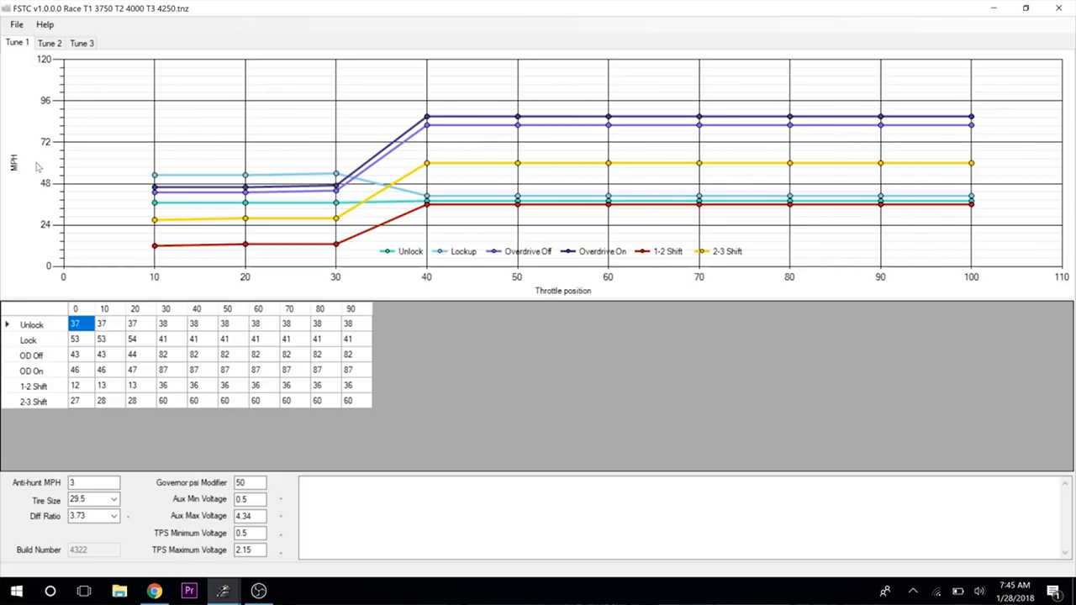
pyautogui.moveTo(622, 237)
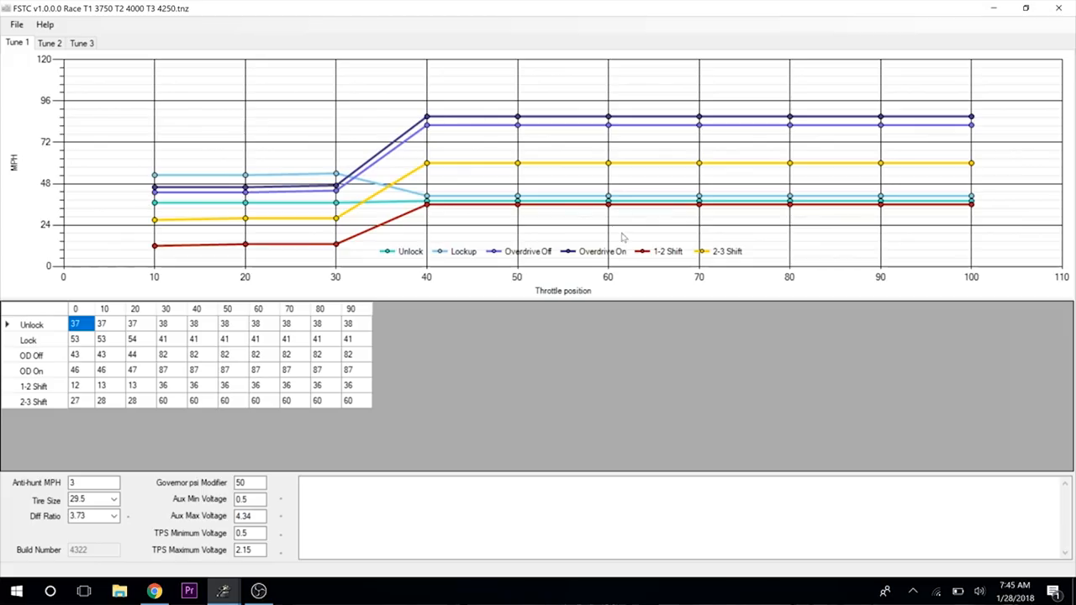
pyautogui.moveTo(55, 158)
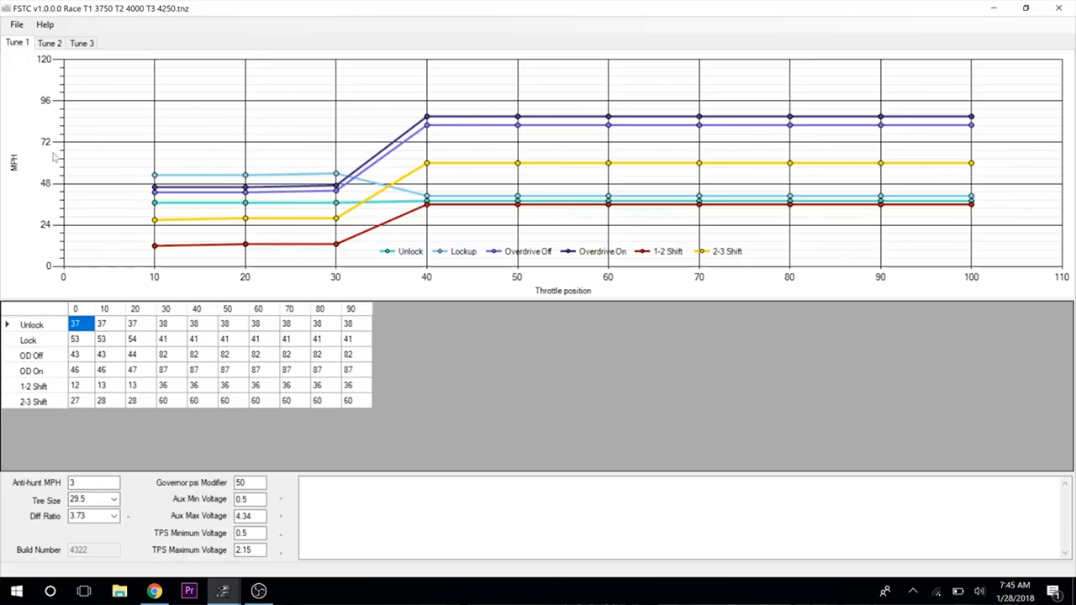
pyautogui.moveTo(573, 373)
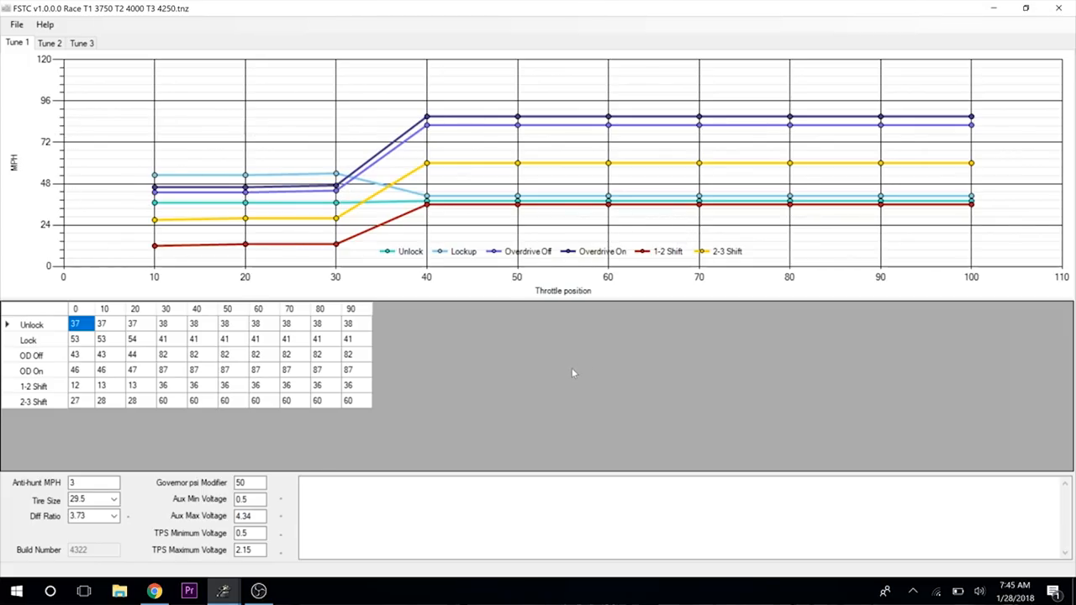
pyautogui.moveTo(488, 313)
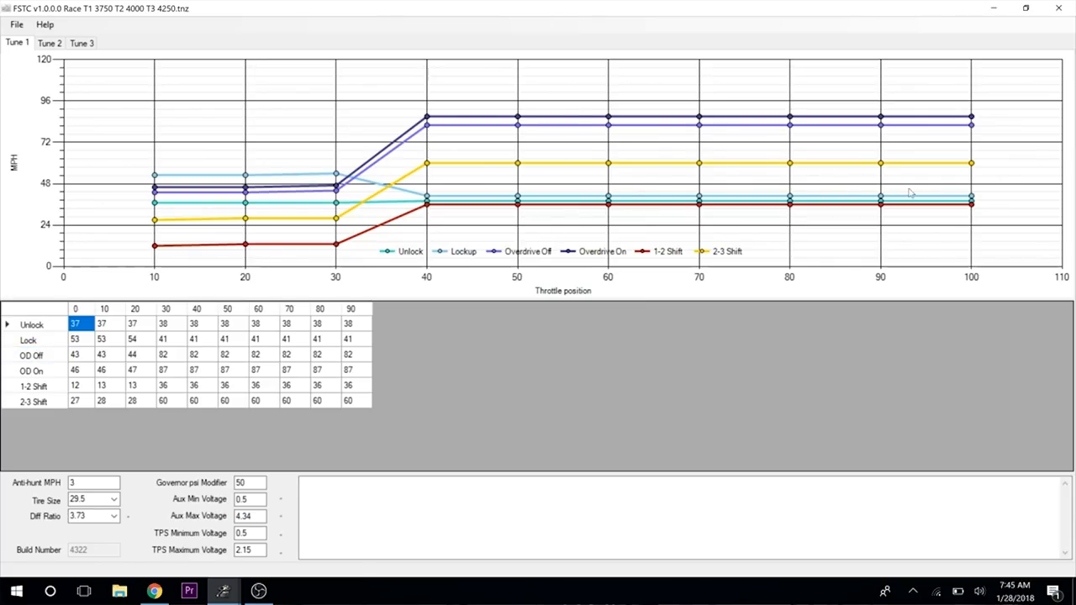
pyautogui.moveTo(608, 238)
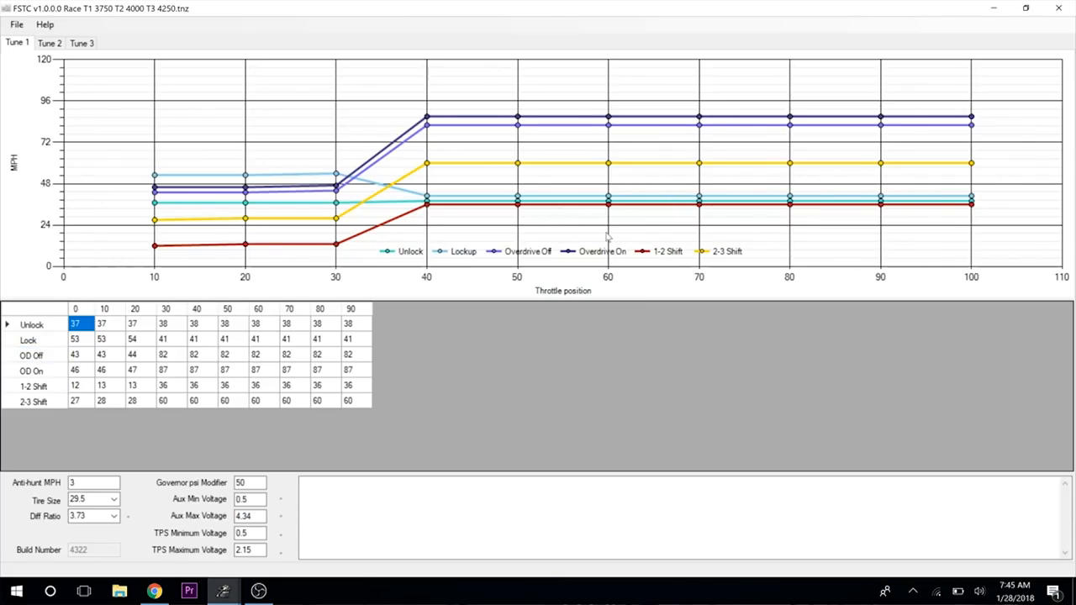
pyautogui.moveTo(542, 214)
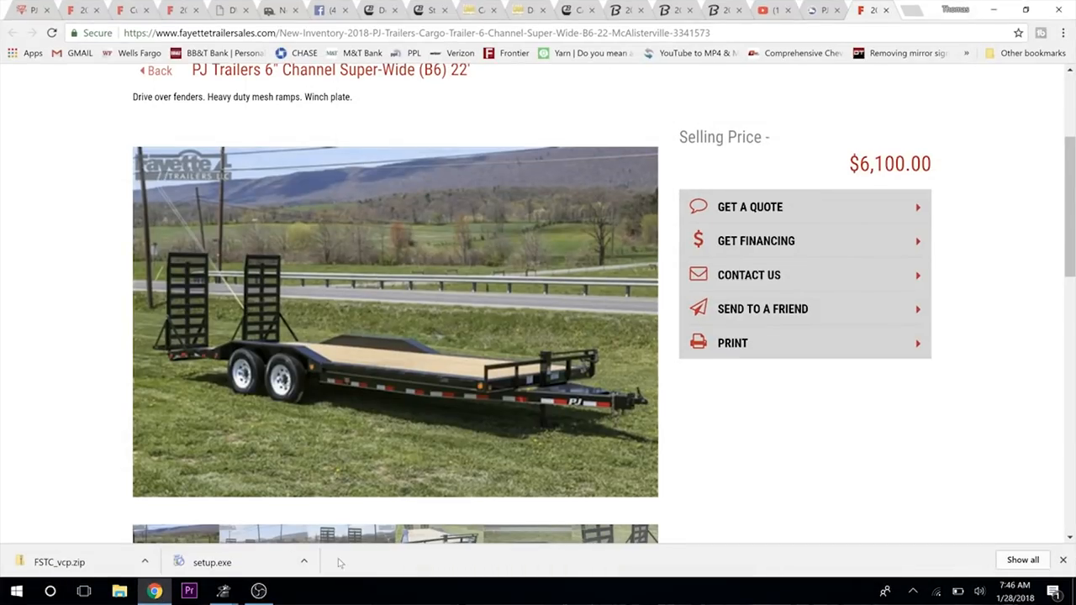
pyautogui.moveTo(772, 125)
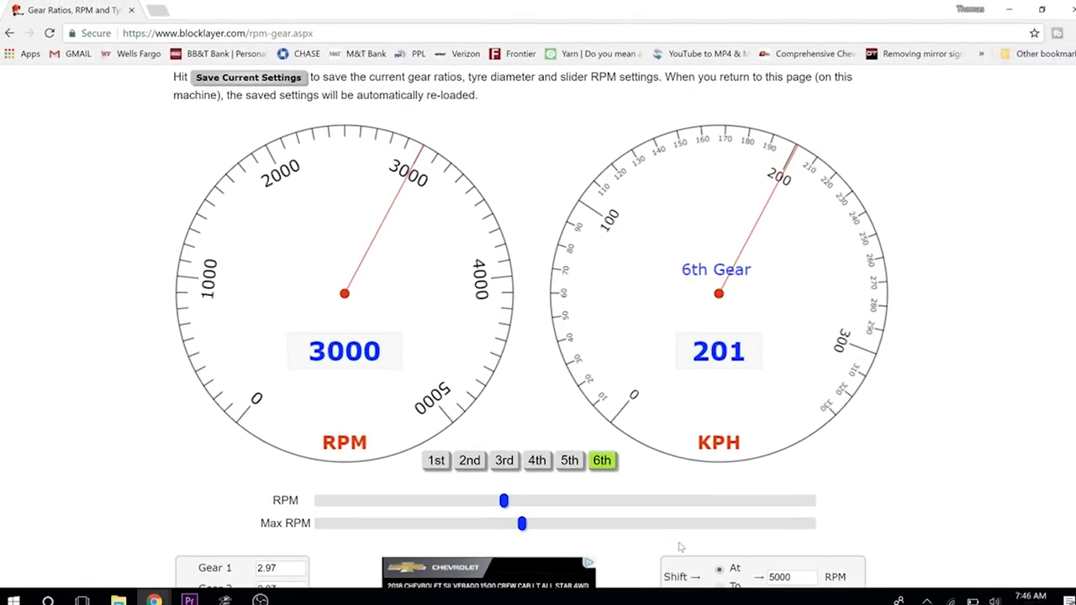
# Scroll to the top of blocklayer's imperial gear calculator showing RPM and MPH.
pyautogui.scroll(3)
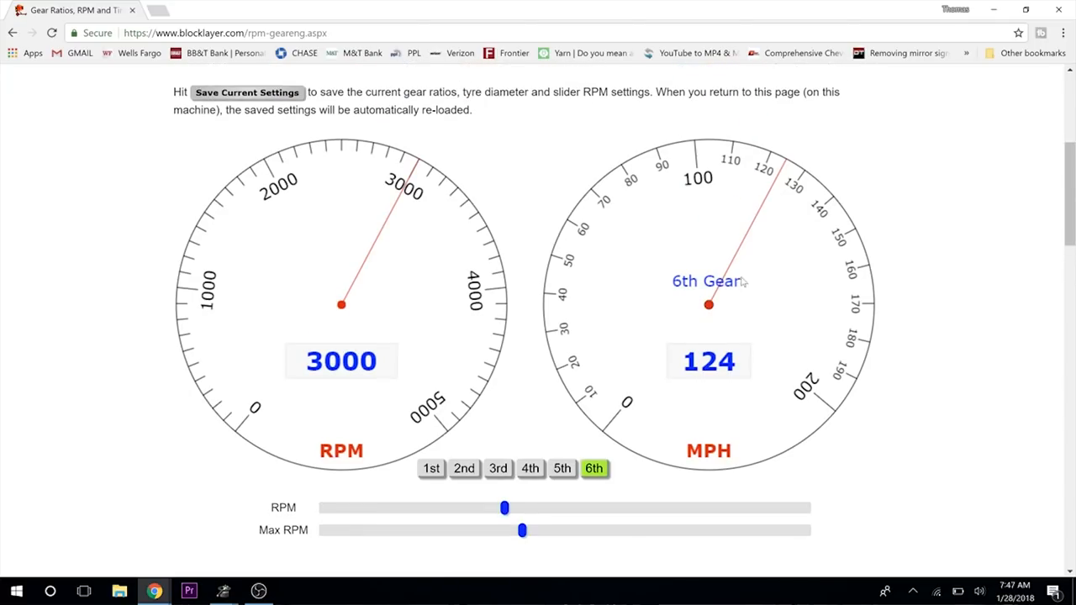
# Enter ratios 2.45, 1.45, 1, top gear 4 at .69, and 3000 RPM shift point.
pyautogui.scroll(-3)
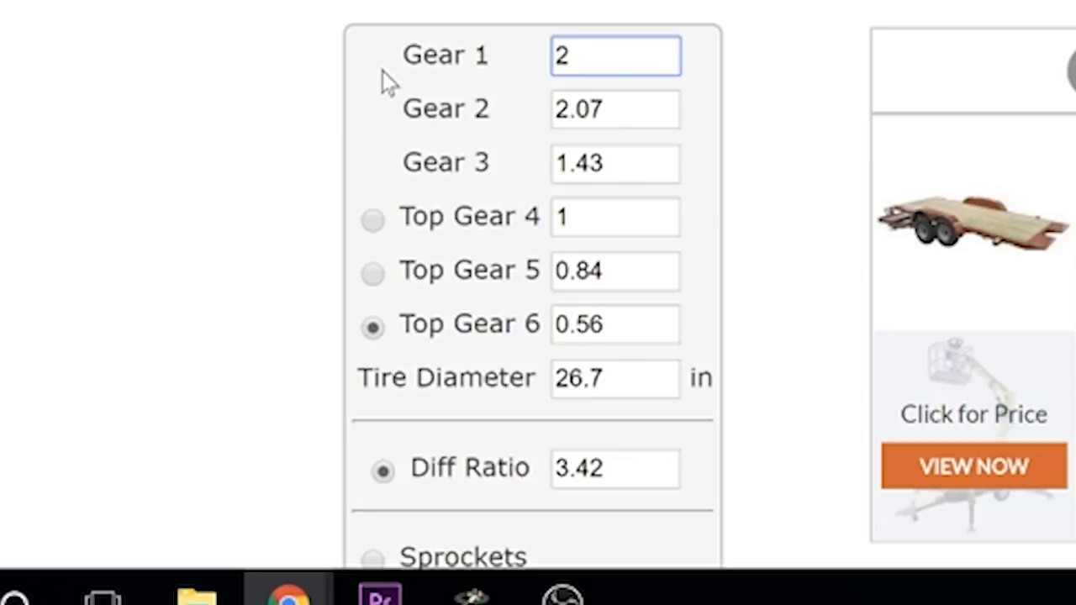
pyautogui.write('.45')
pyautogui.click(616, 109)
pyautogui.write('1')
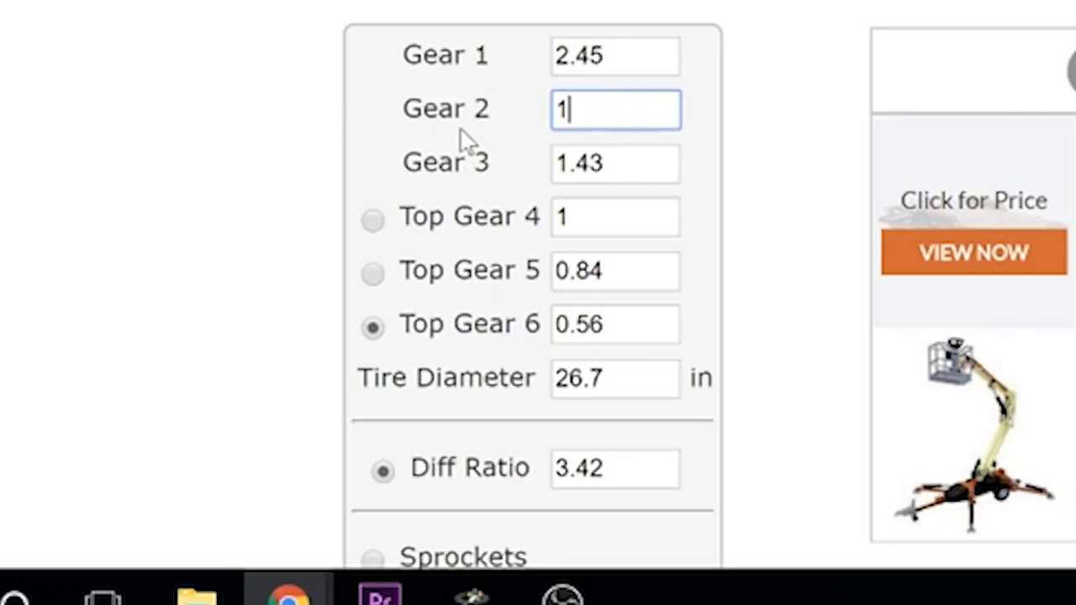
pyautogui.write('.45')
pyautogui.click(616, 164)
pyautogui.write('1')
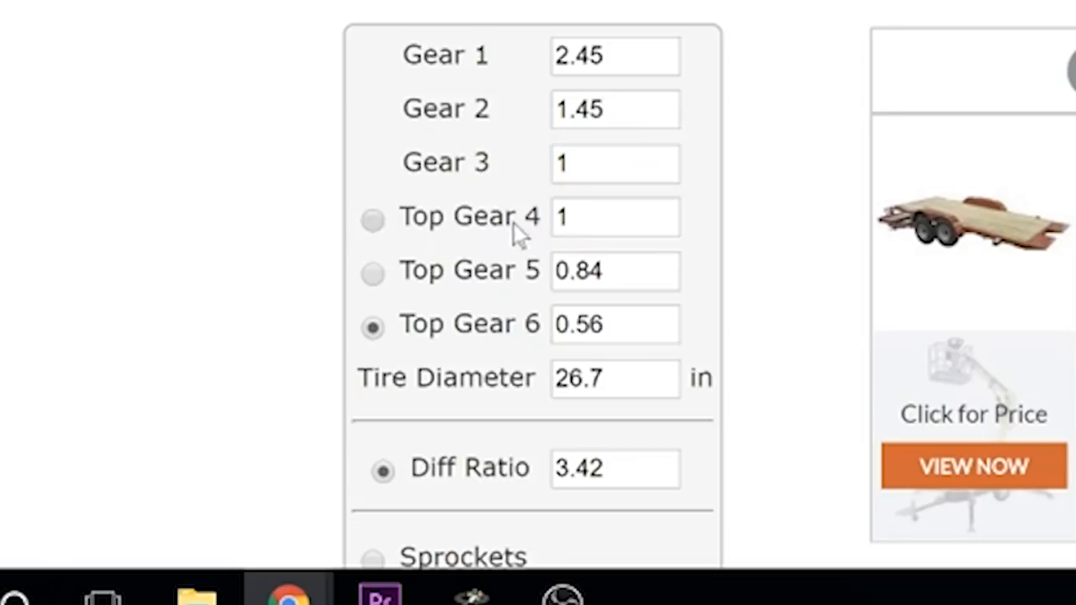
pyautogui.click(371, 217)
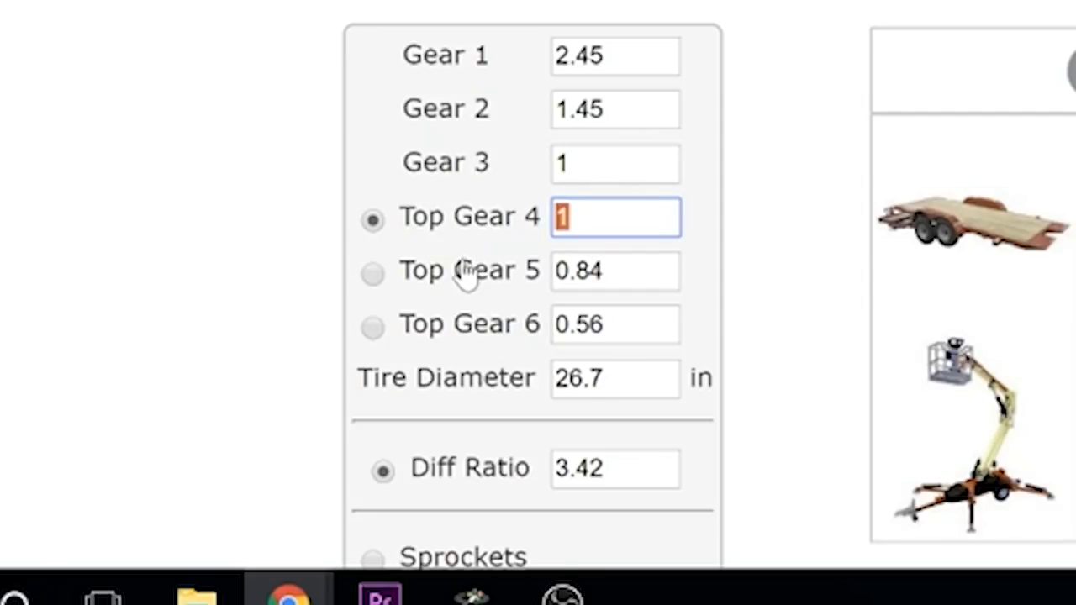
pyautogui.write('.69')
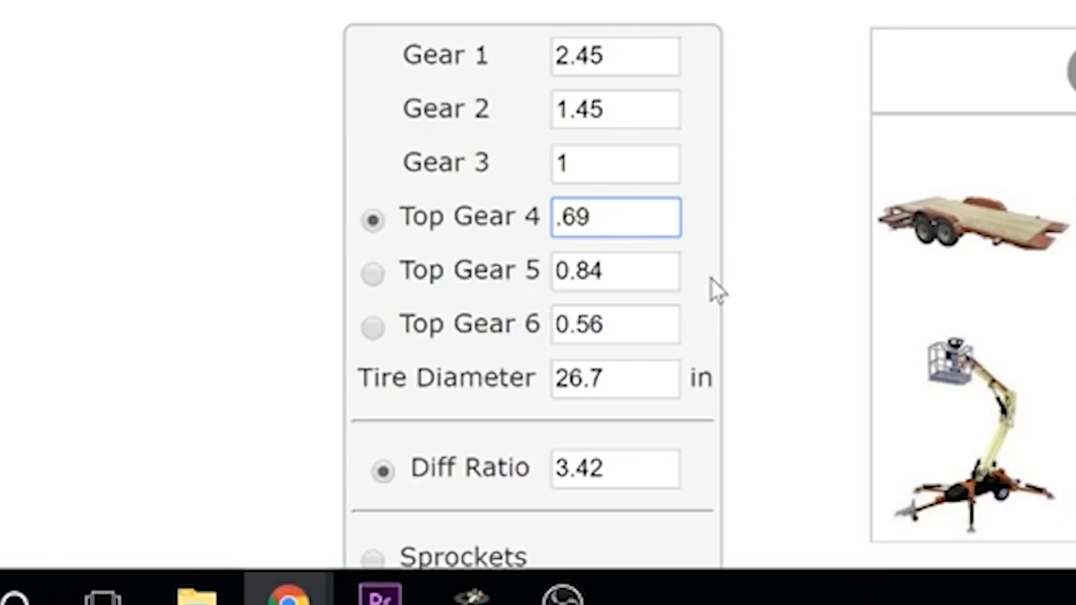
pyautogui.scroll(-3)
pyautogui.write('3.73')
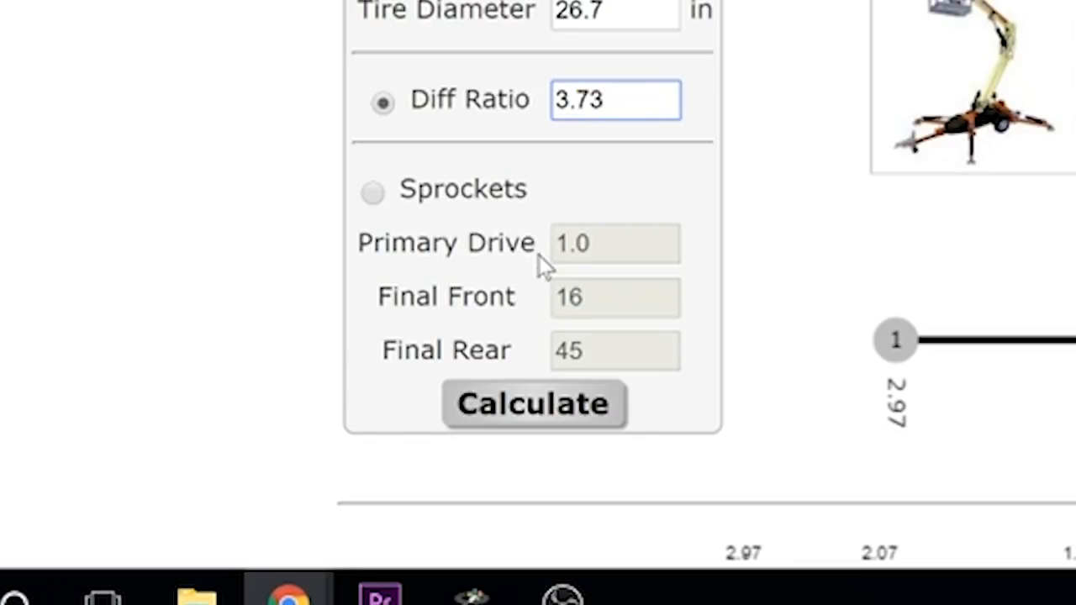
pyautogui.click(533, 404)
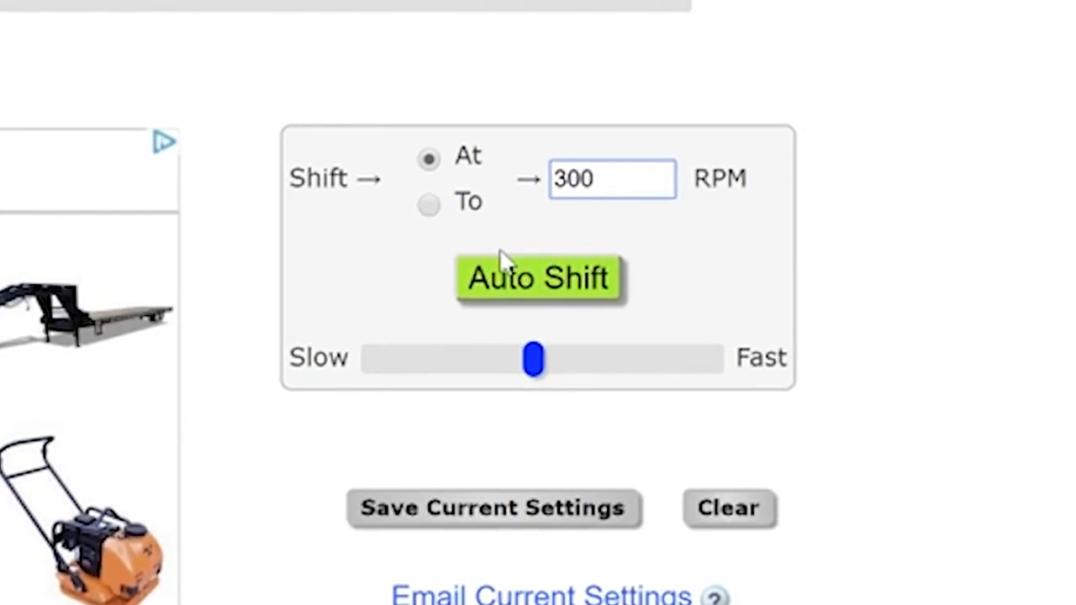
pyautogui.write('0')
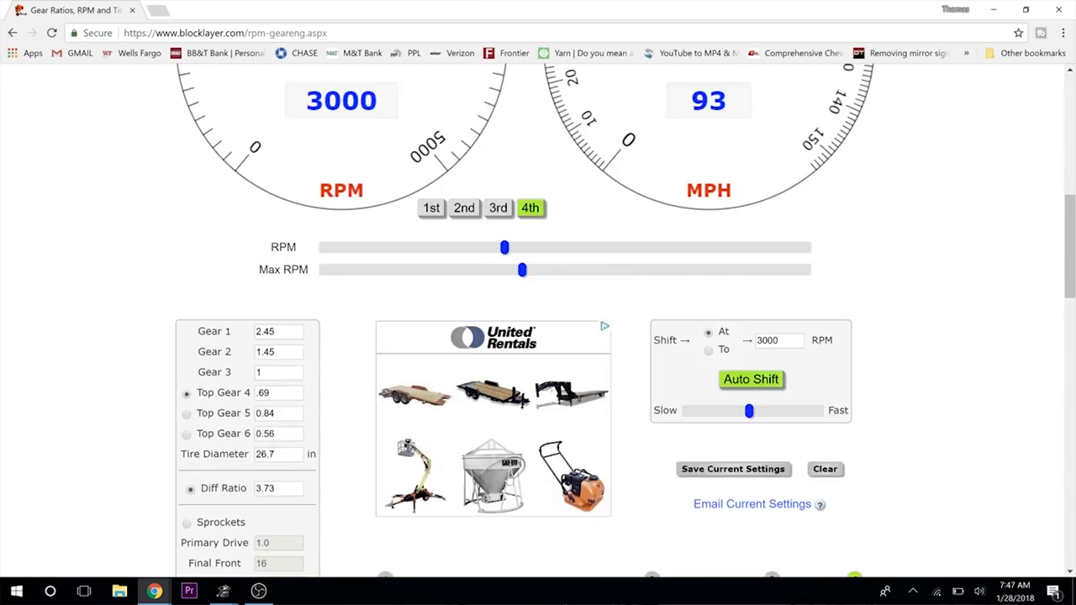
# Run Auto Shift through gears 1–4, shifting at 26, 44 and 64 MPH to reach 93 MPH.
pyautogui.scroll(-3)
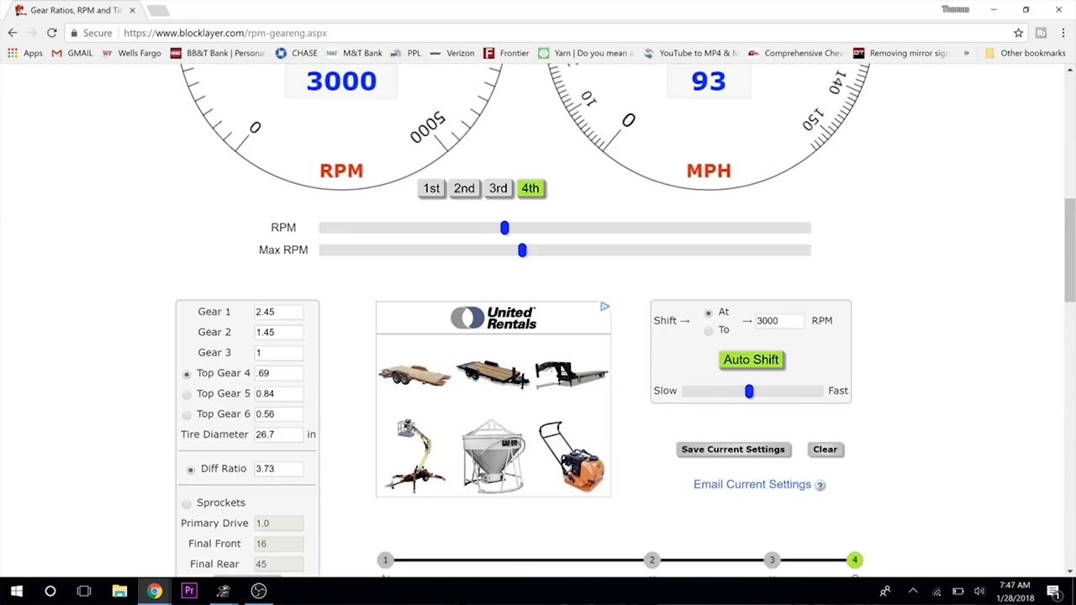
pyautogui.click(750, 360)
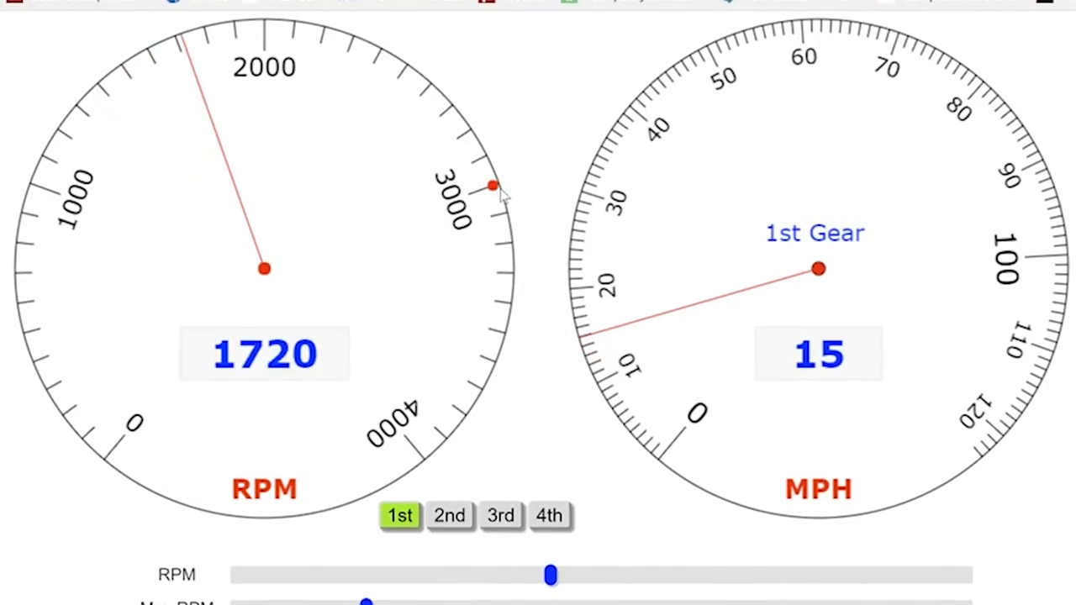
pyautogui.moveTo(551, 574); pyautogui.dragTo(742, 571)
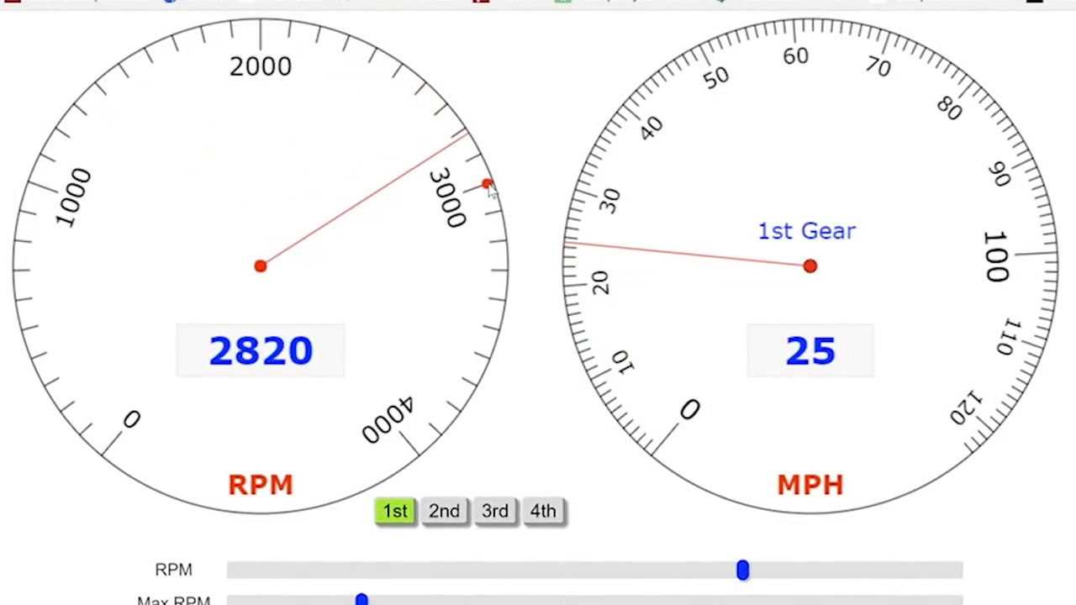
pyautogui.click(443, 511)
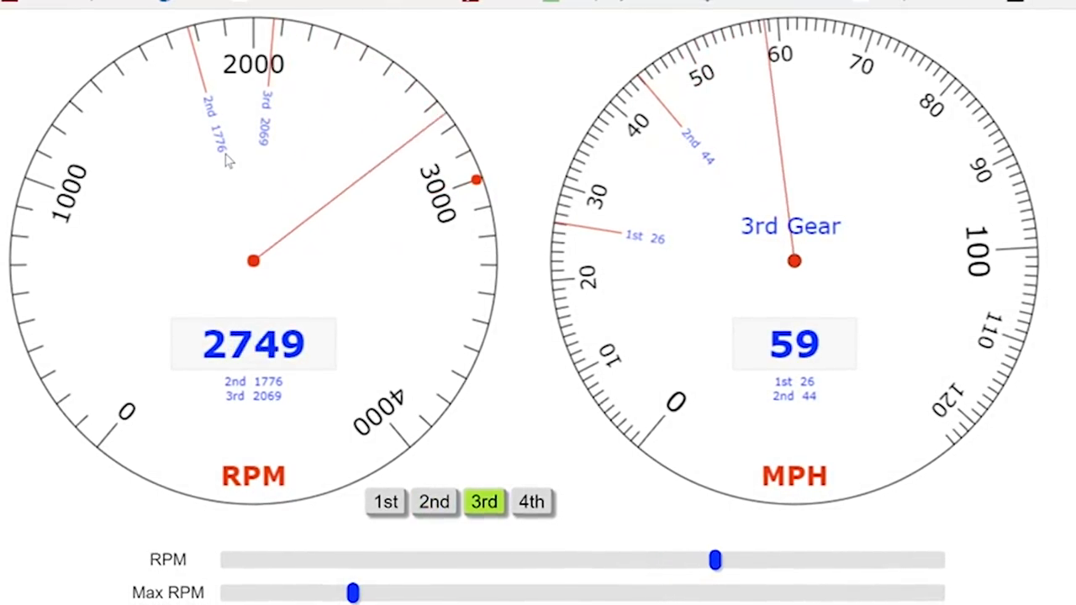
pyautogui.click(532, 501)
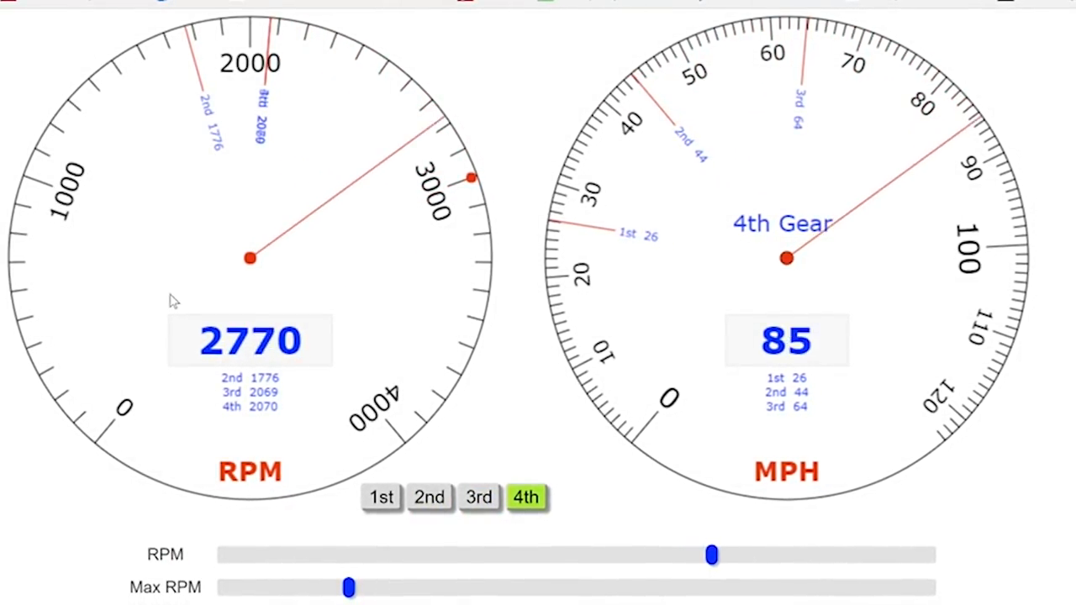
pyautogui.moveTo(712, 554); pyautogui.dragTo(744, 549)
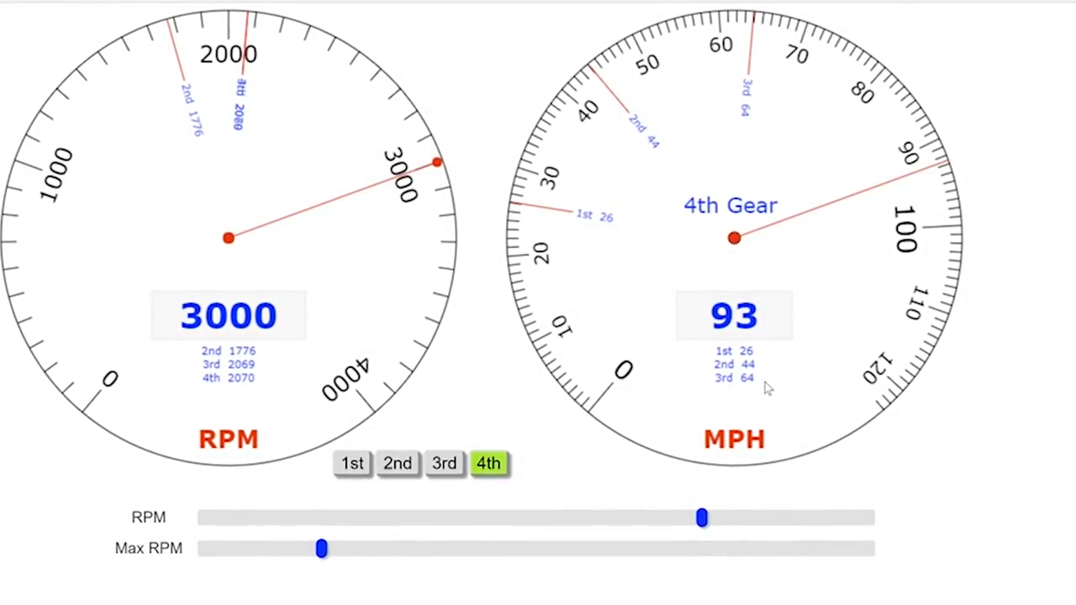
pyautogui.scroll(-3)
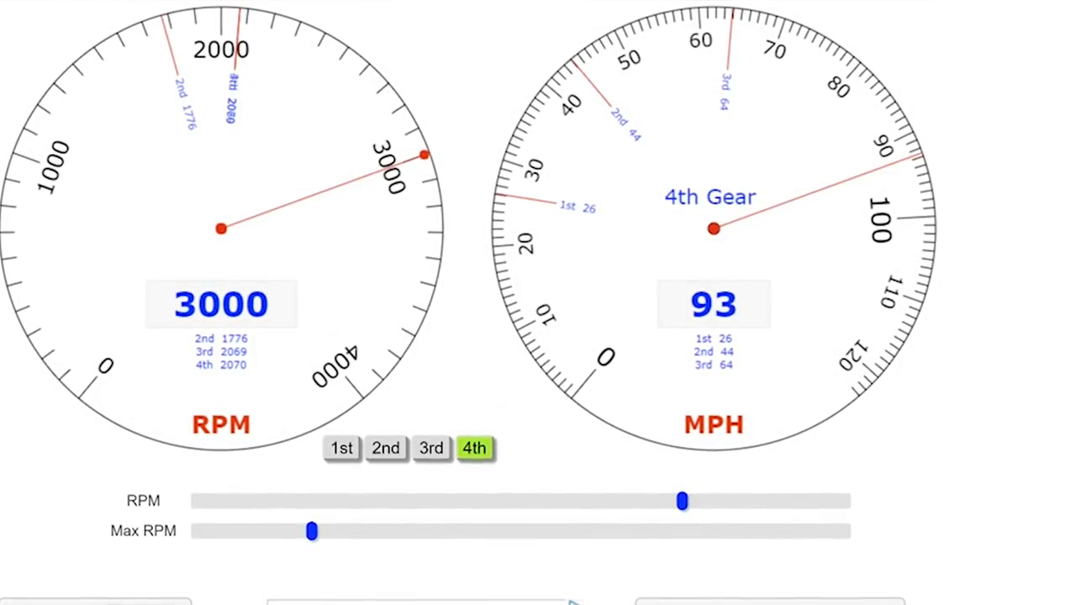
pyautogui.scroll(-3)
pyautogui.write('2')
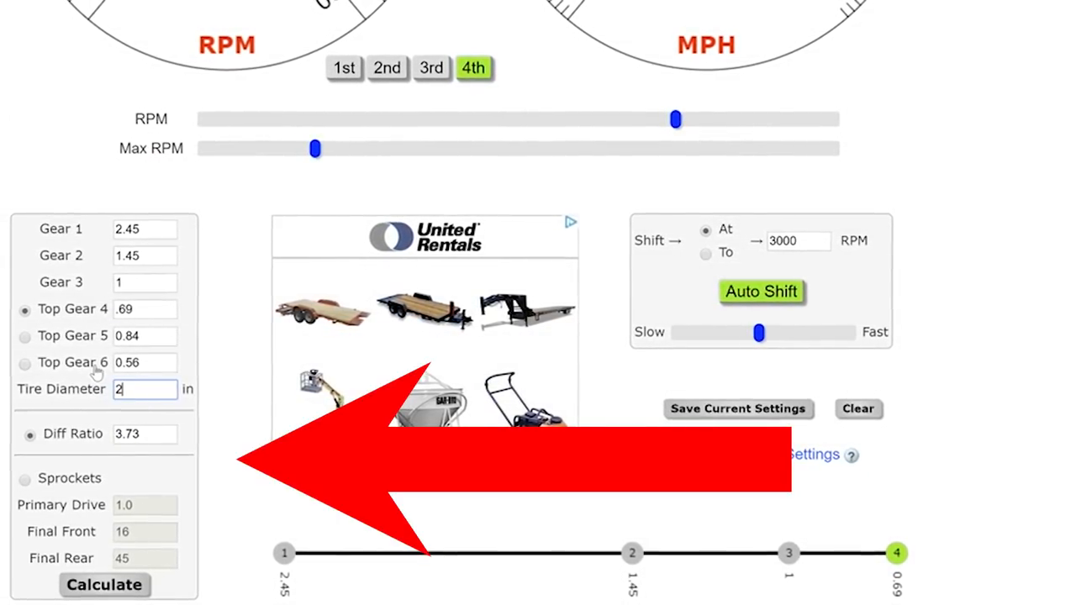
# Set tyre diameter to 29.5 in and rerun 3000 RPM shifts at 29, 49, 71 MPH.
pyautogui.write('9')
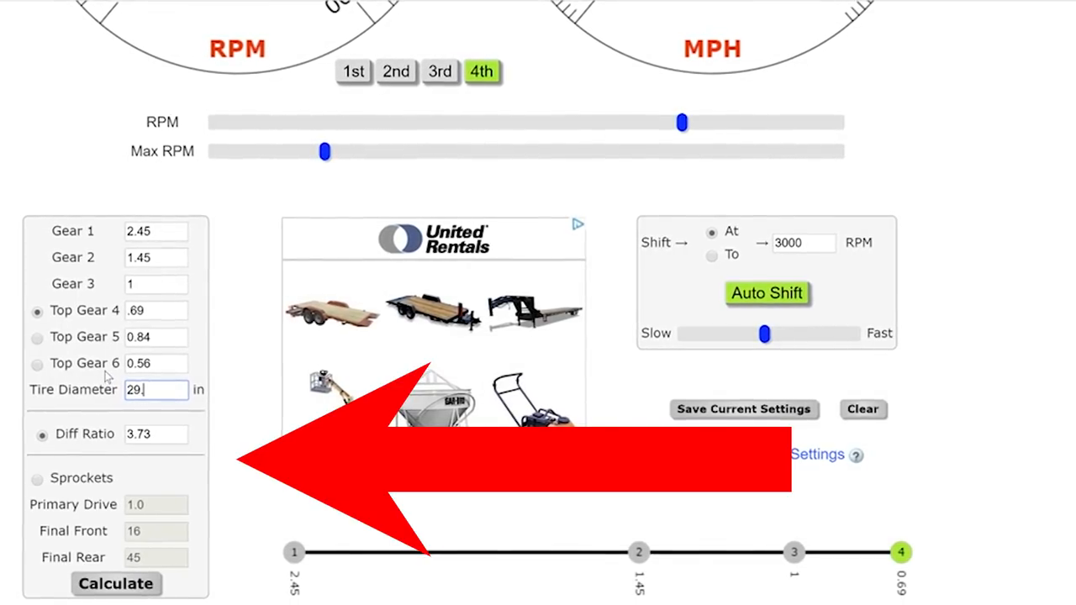
pyautogui.write('.5')
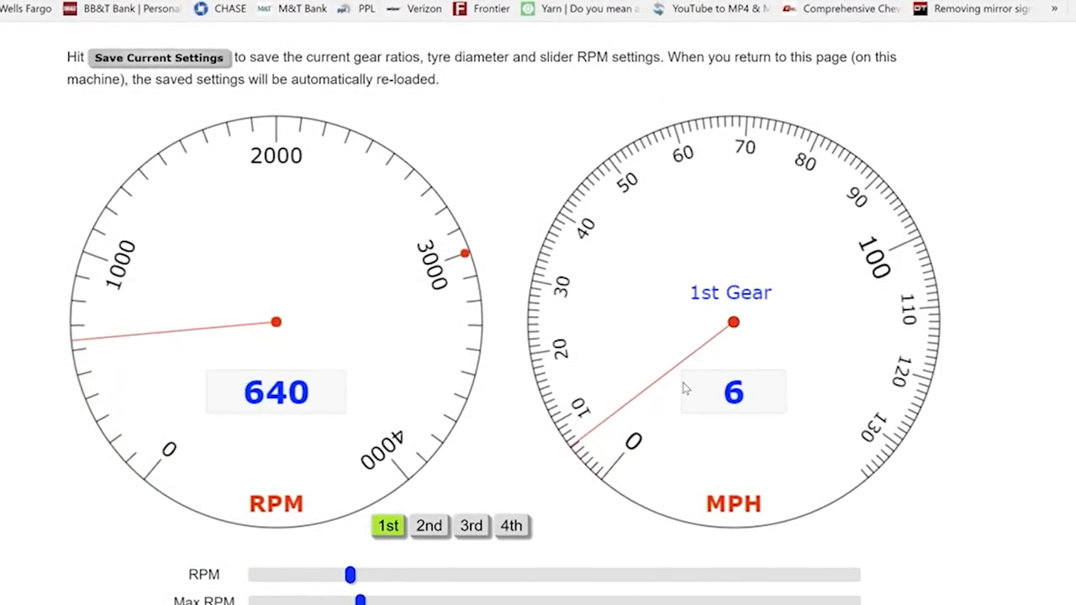
pyautogui.moveTo(350, 574); pyautogui.dragTo(527, 574)
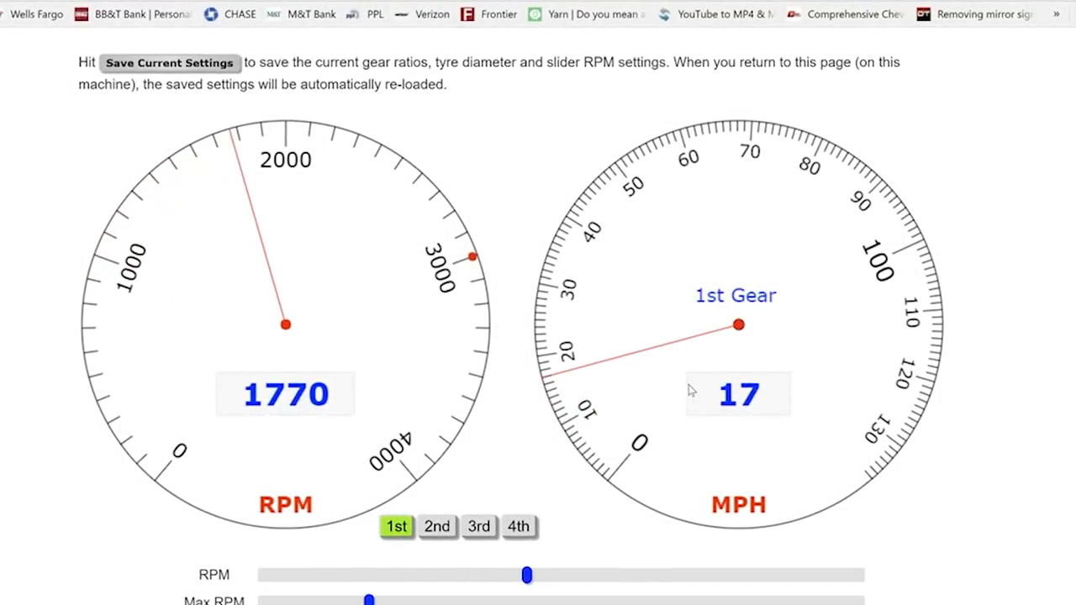
pyautogui.moveTo(527, 575); pyautogui.dragTo(695, 575)
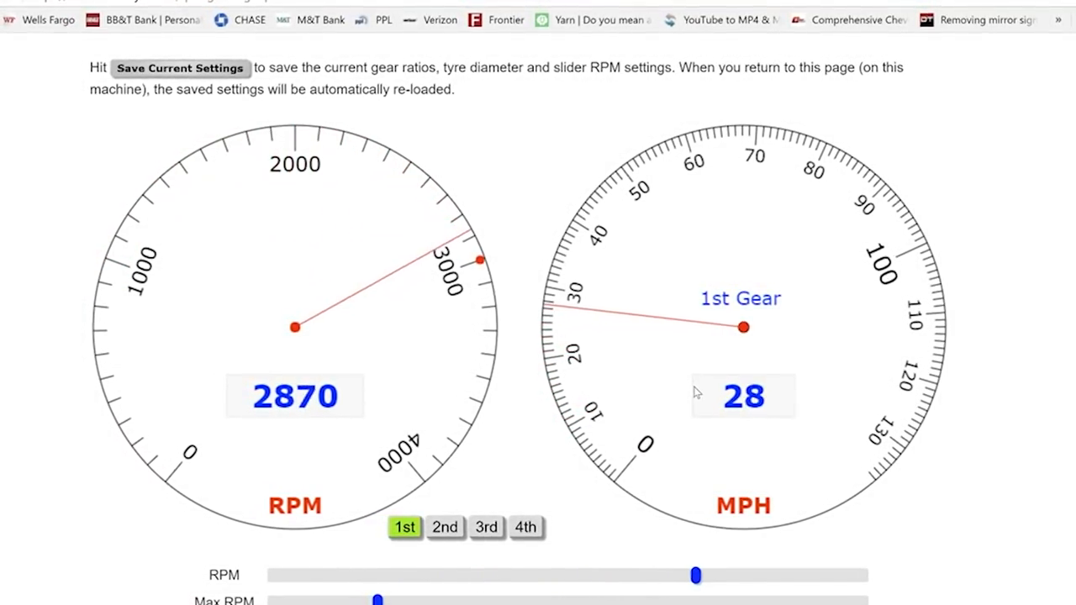
pyautogui.click(453, 527)
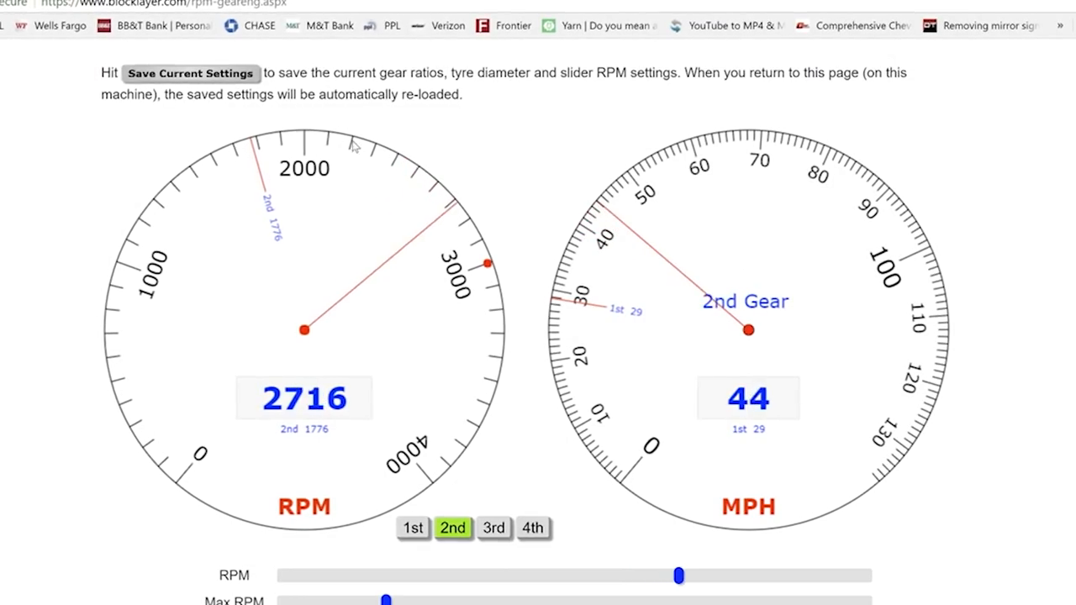
pyautogui.click(494, 529)
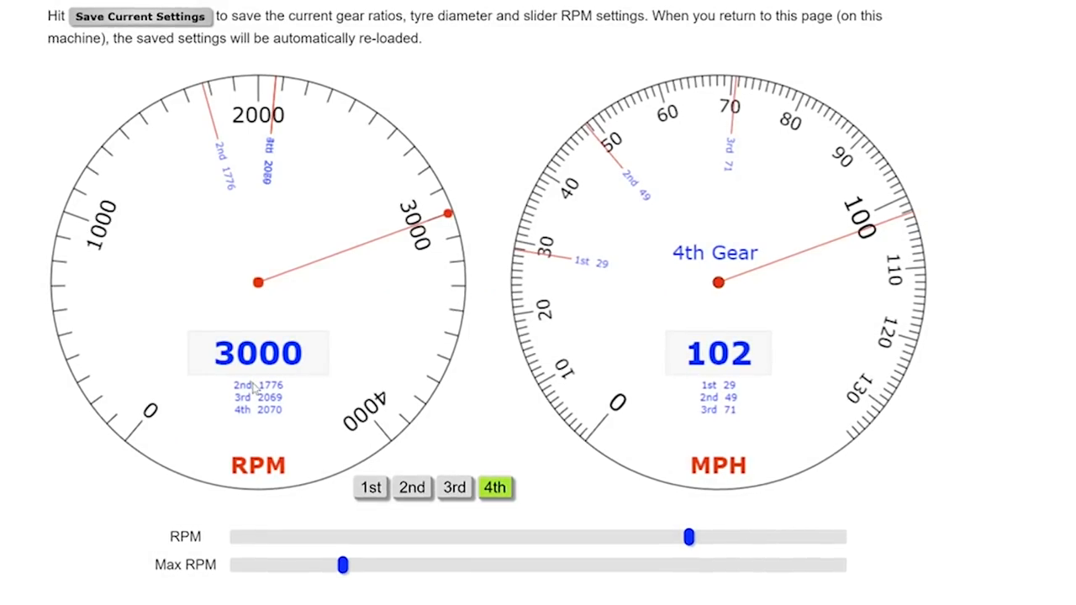
# Auto-shift at 4000 RPM with Fast speed, giving shifts at 38, 65 and 94 MPH.
pyautogui.scroll(-3)
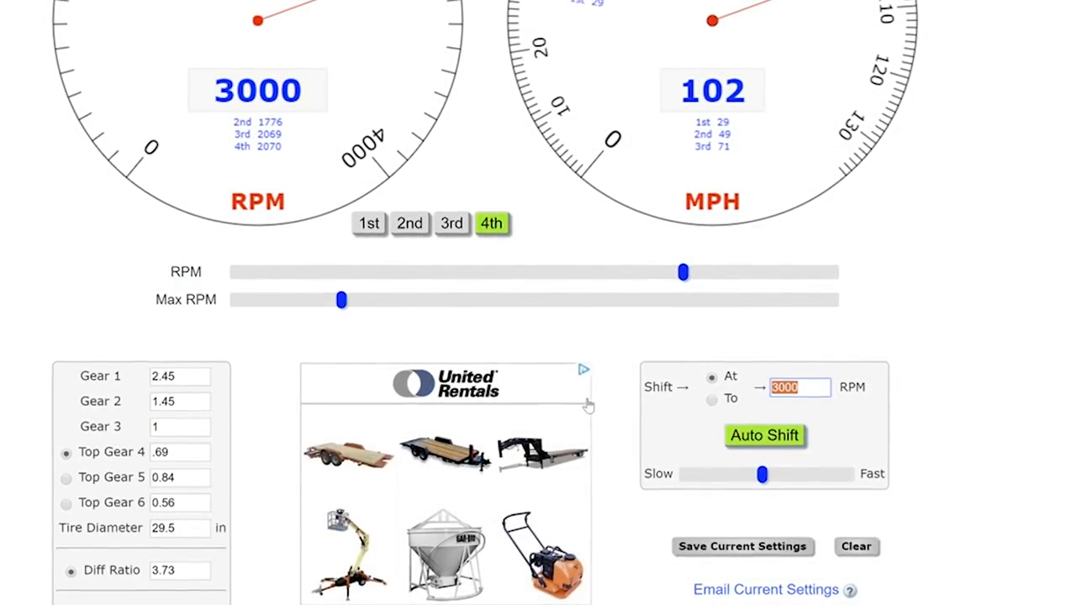
pyautogui.write('4000')
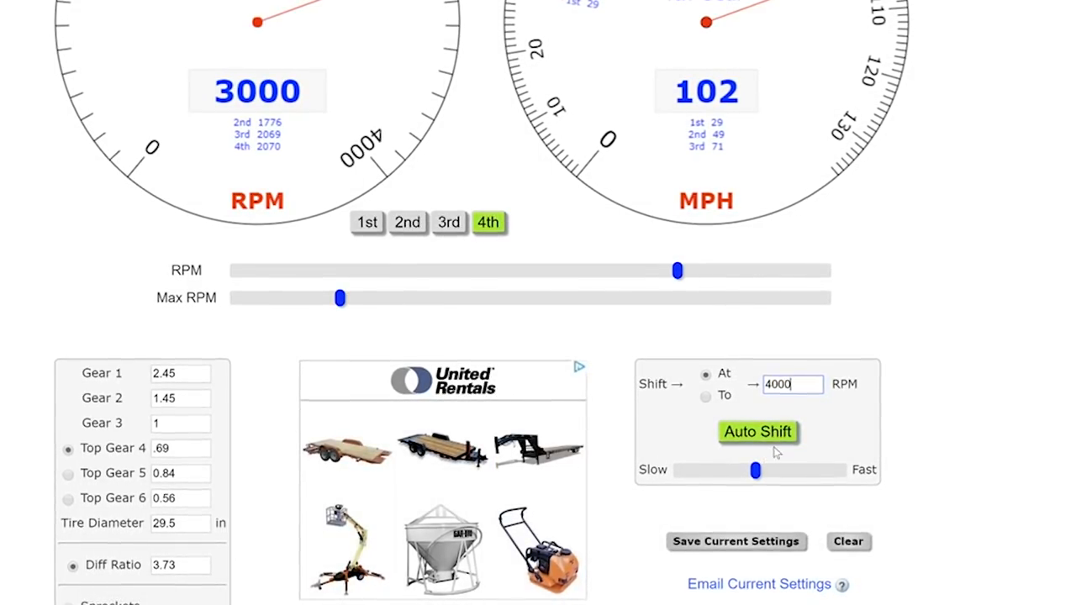
pyautogui.click(757, 431)
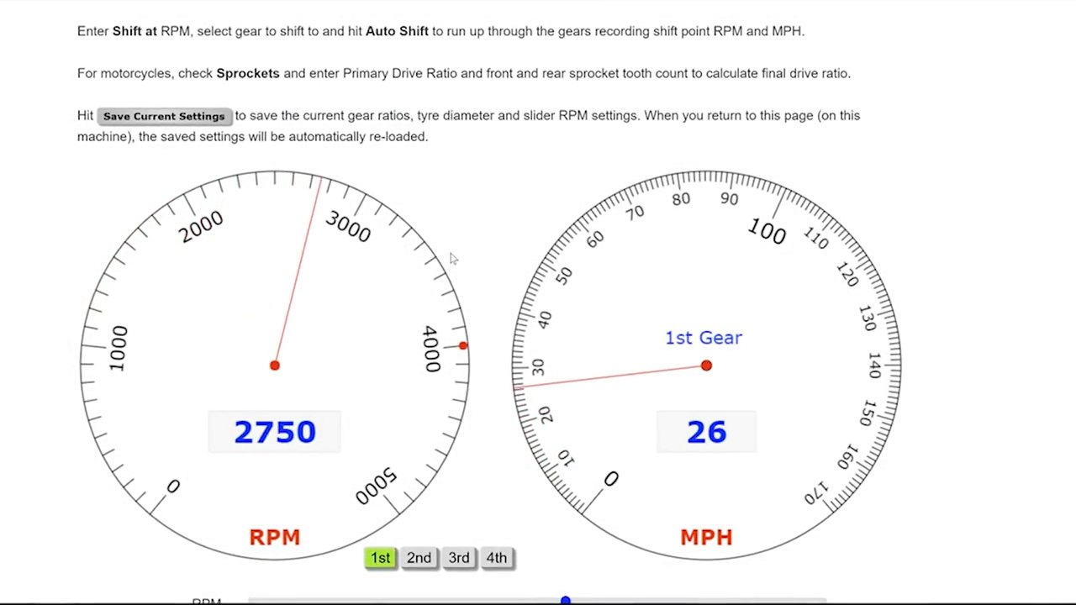
pyautogui.scroll(-3)
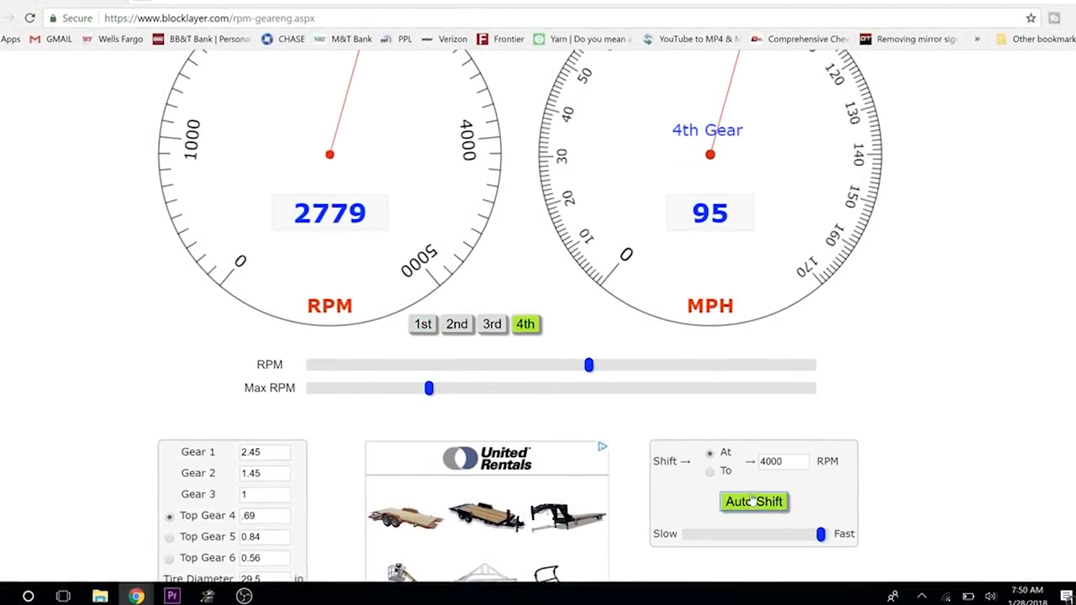
pyautogui.click(753, 501)
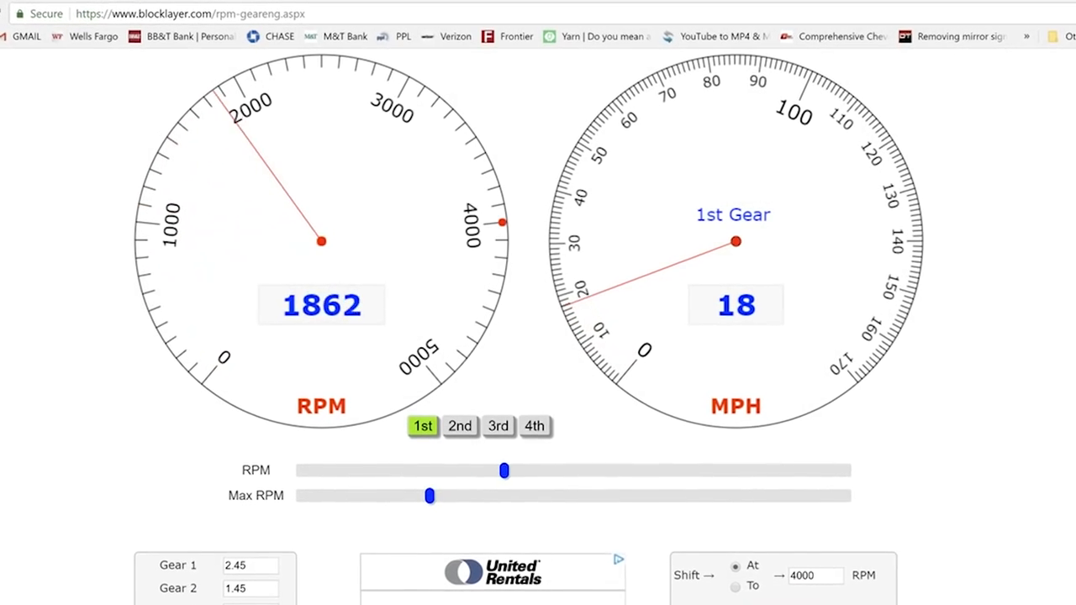
pyautogui.moveTo(505, 470); pyautogui.dragTo(748, 517)
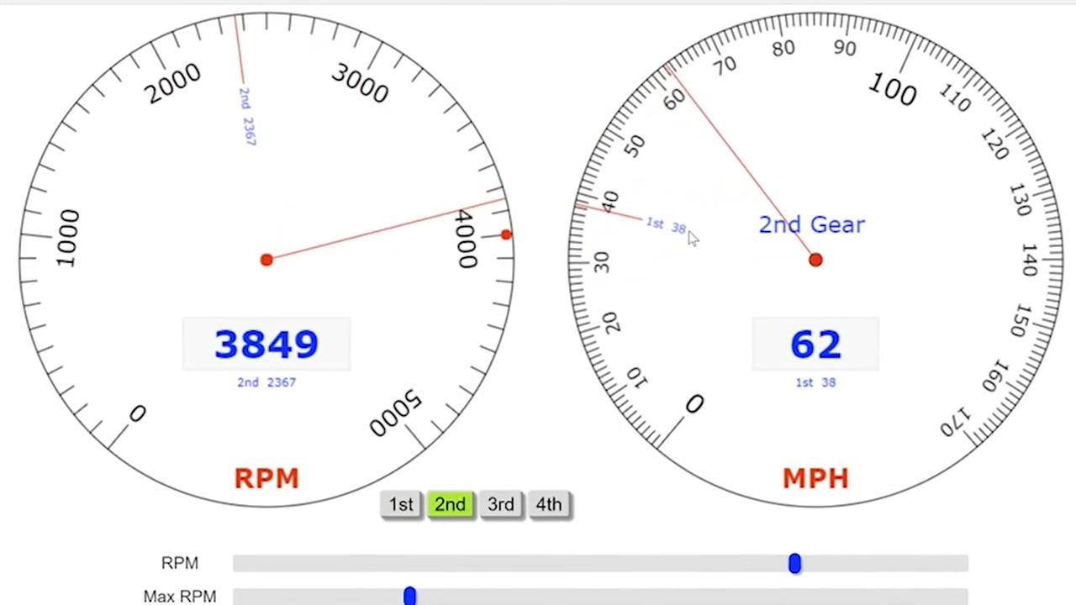
pyautogui.click(549, 507)
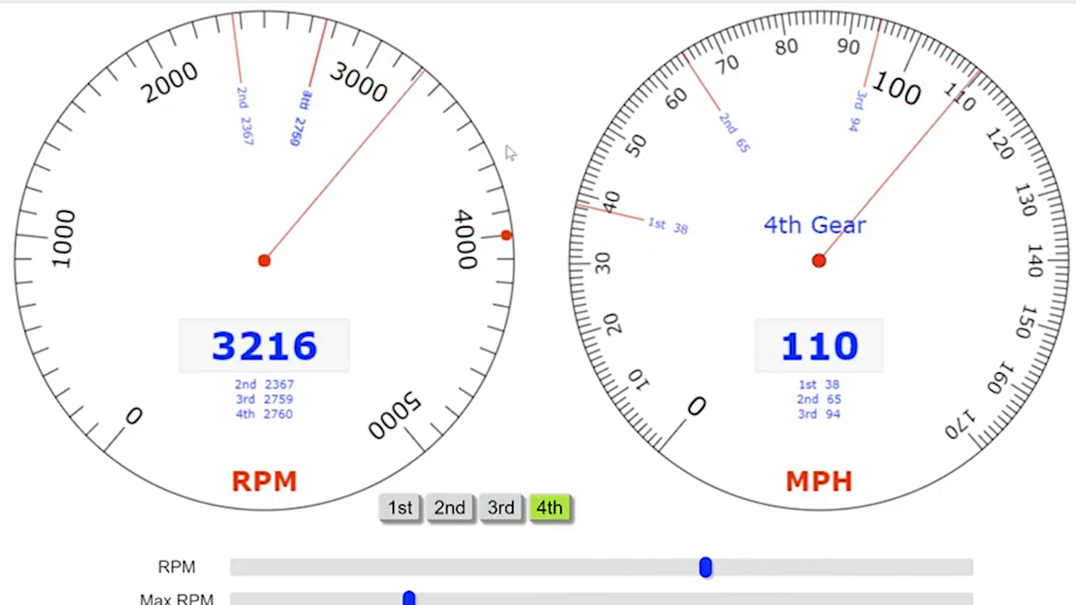
pyautogui.moveTo(706, 568); pyautogui.dragTo(822, 567)
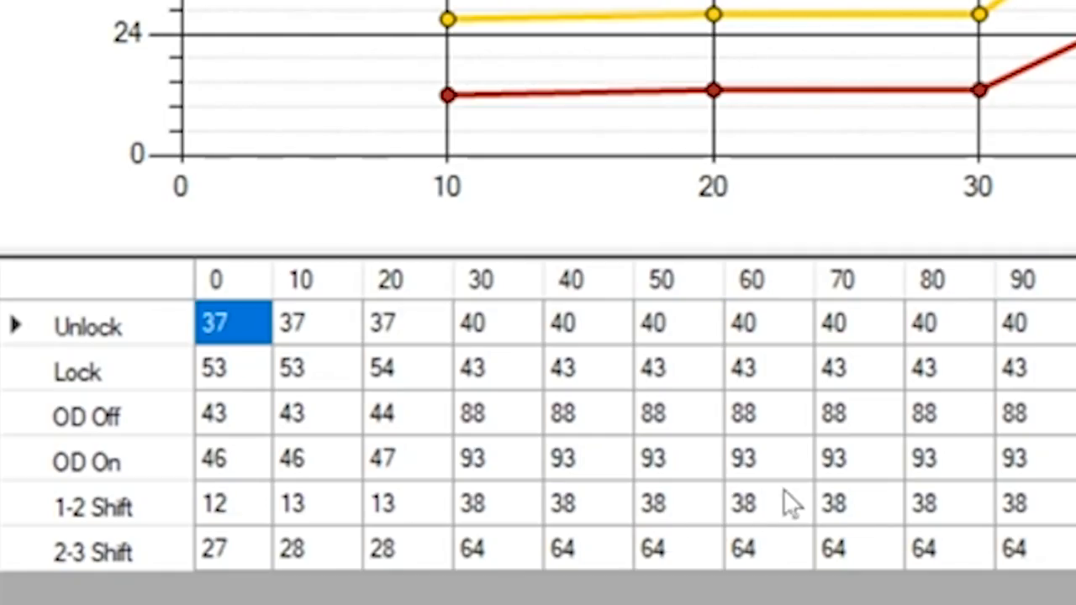
pyautogui.moveTo(904, 492)
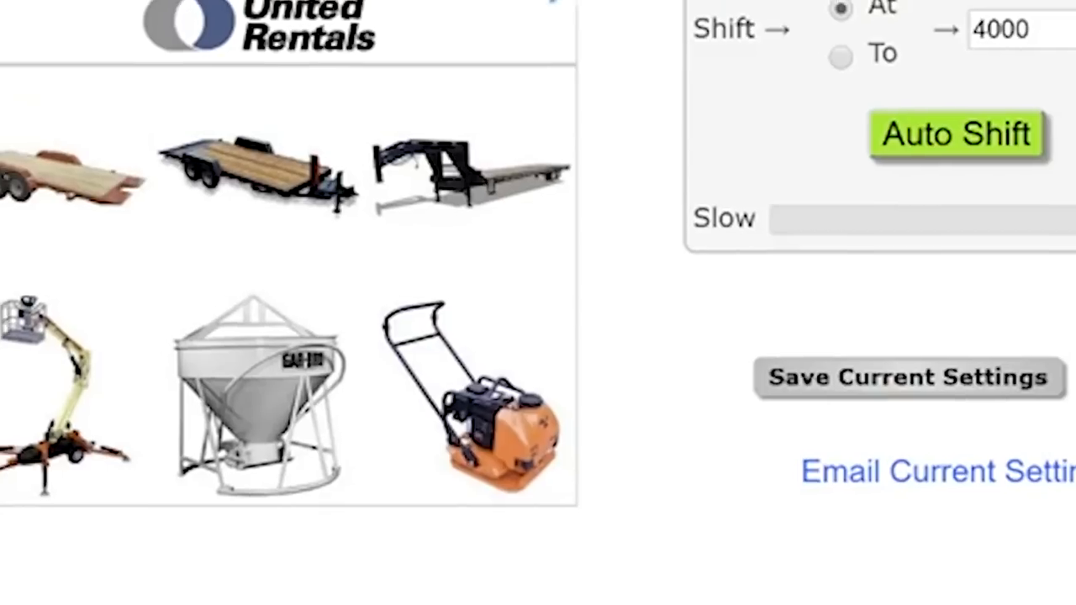
# Rerun Auto Shift so the chart shows RPM dropping to 2367, 2759 and 2760.
pyautogui.click(955, 135)
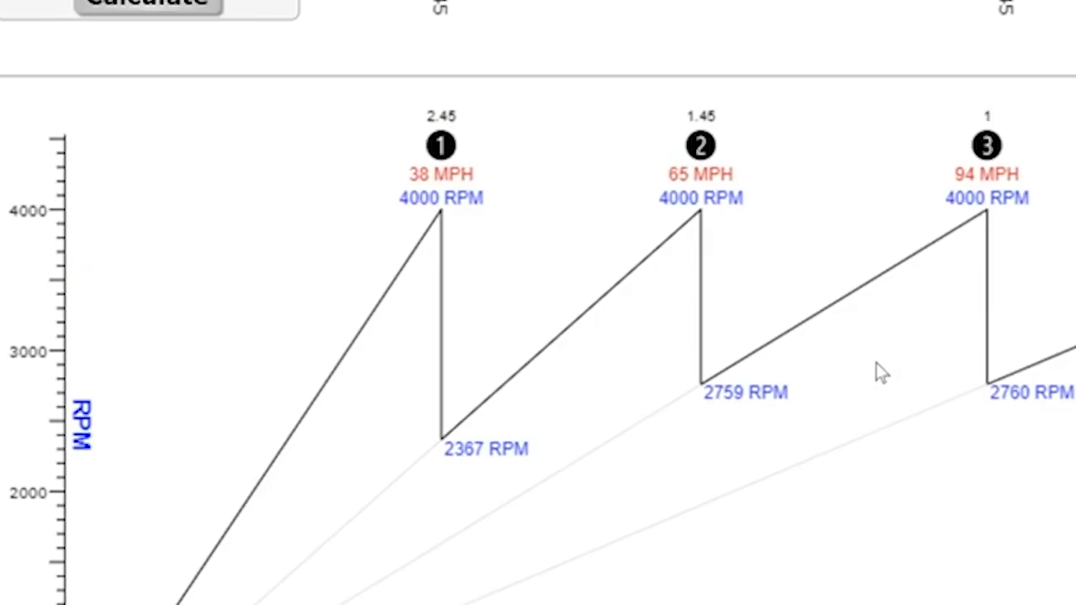
pyautogui.moveTo(845, 223)
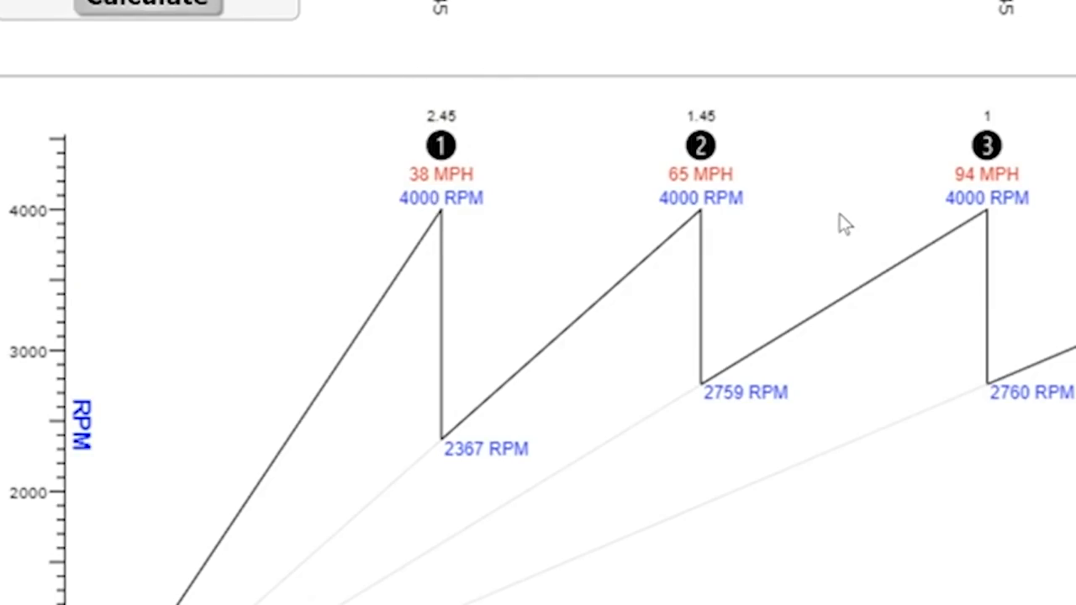
pyautogui.moveTo(517, 197)
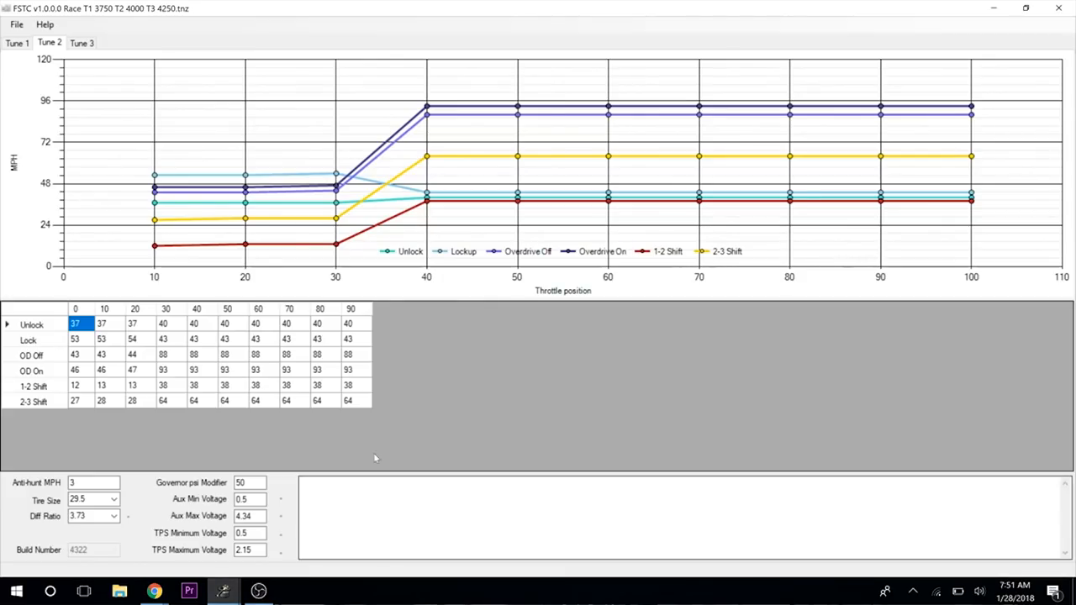
pyautogui.moveTo(95, 103)
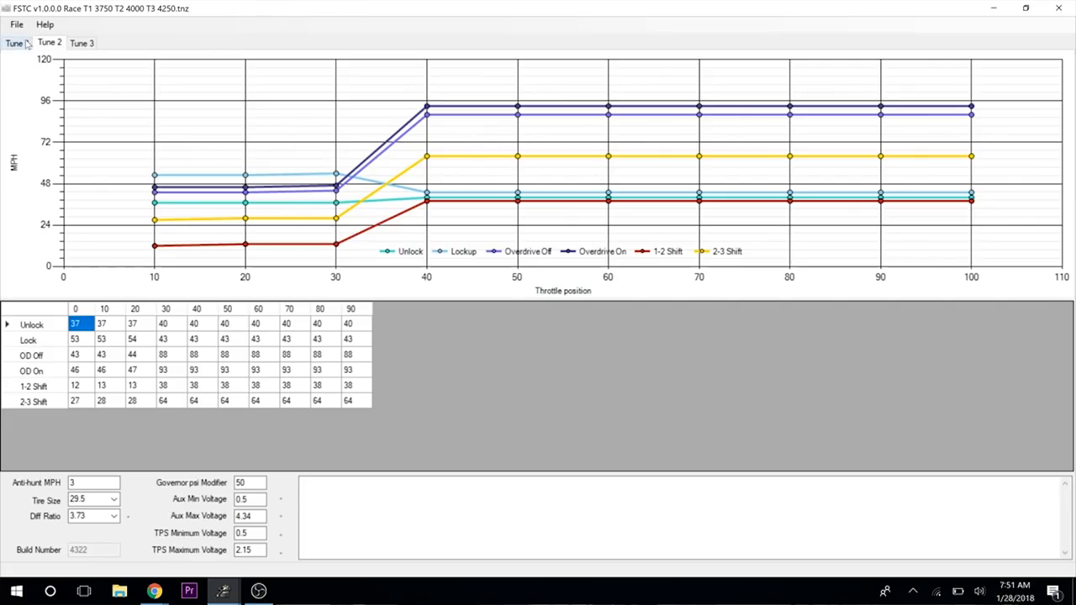
# Show Tune 1's shift table, with 1-2 and 2-3 shifts at 36 and 60 MPH.
pyautogui.click(15, 43)
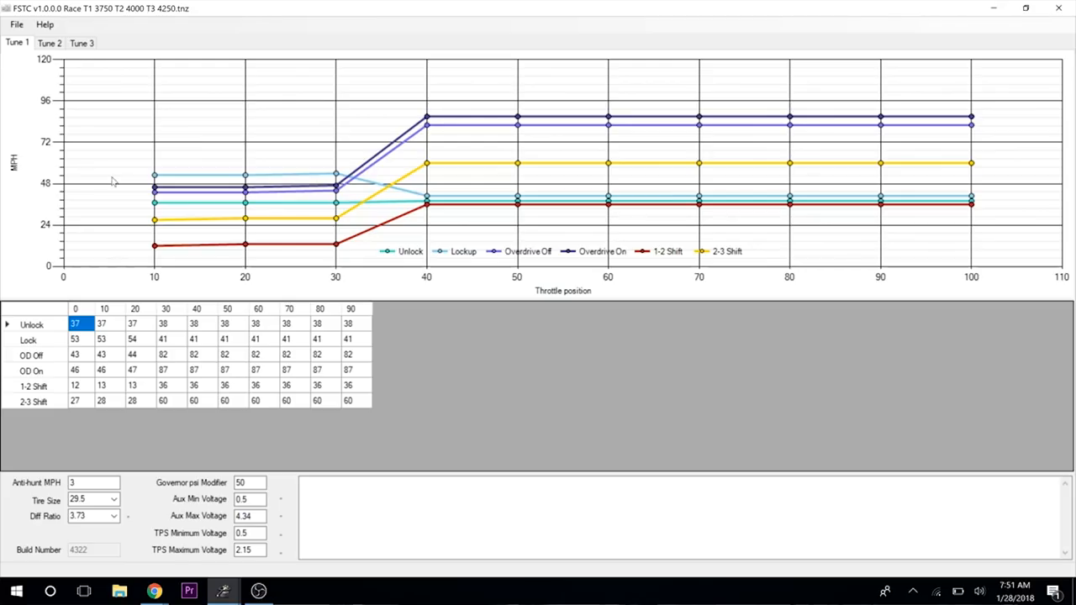
pyautogui.moveTo(715, 317)
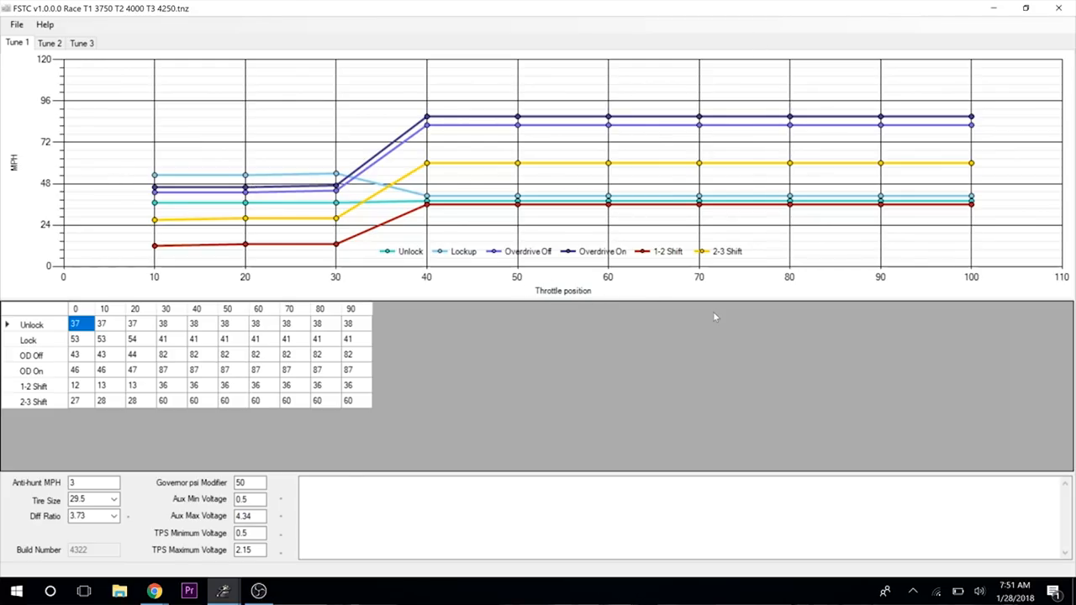
pyautogui.moveTo(649, 185)
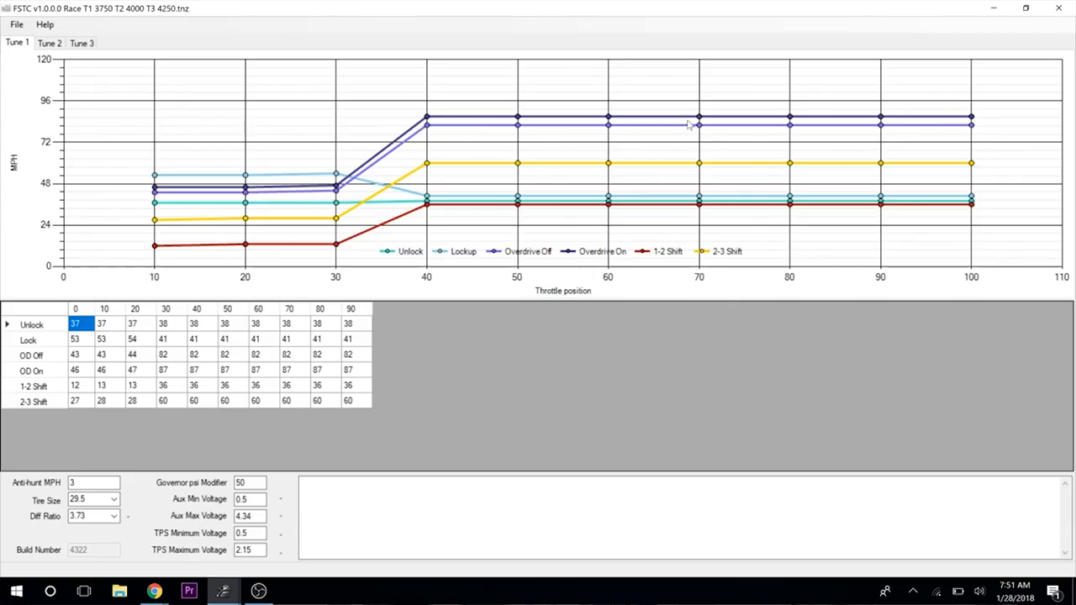
pyautogui.moveTo(412, 281)
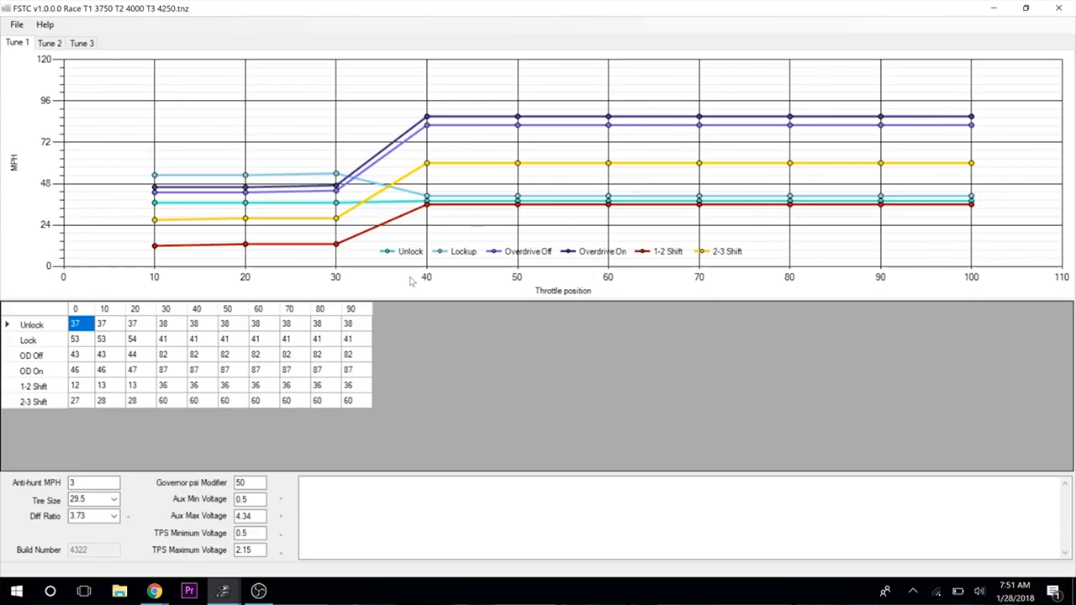